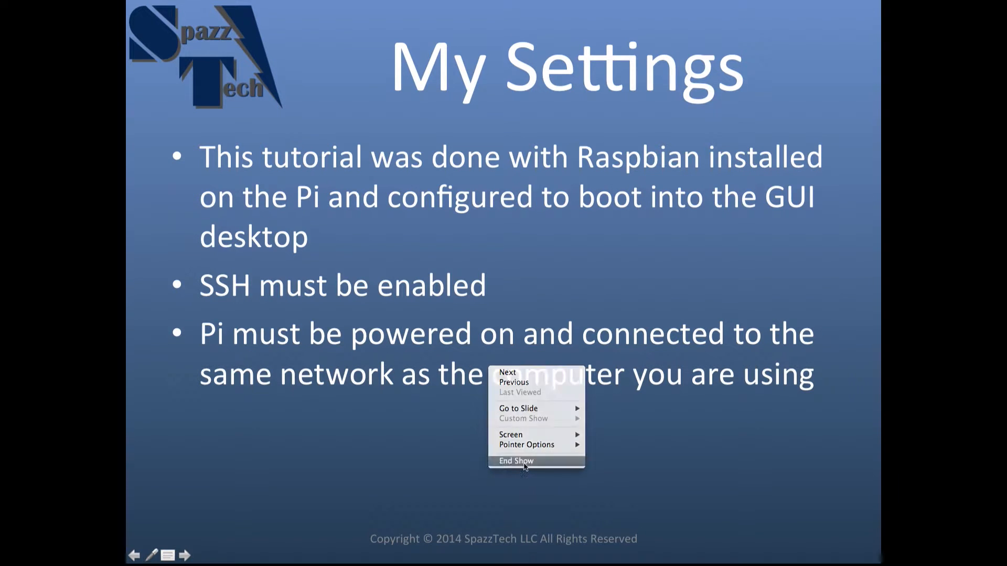
# End the slideshow and open LXTerminal on the Raspberry Pi remote desktop
pyautogui.click(515, 461)
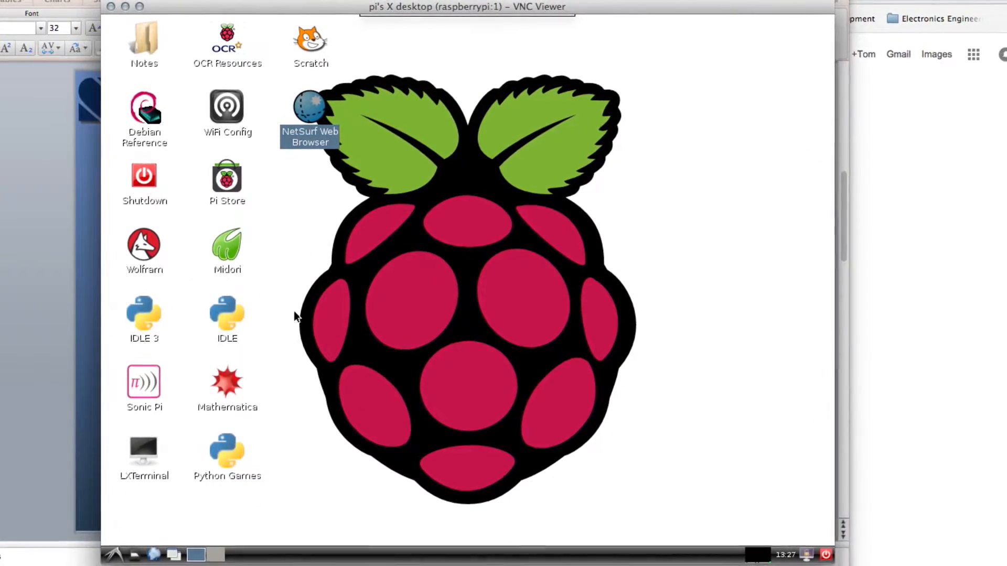
pyautogui.click(146, 443)
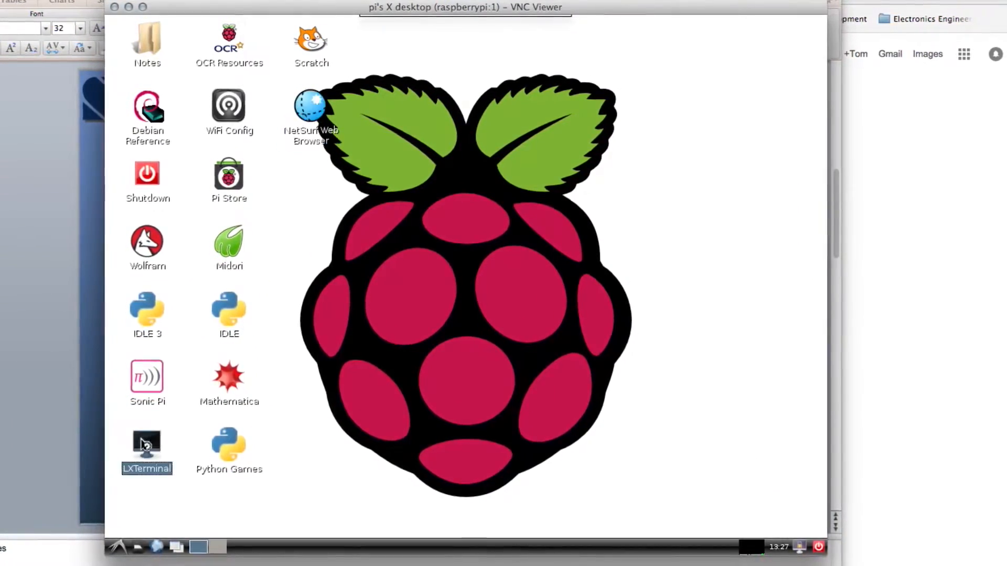
pyautogui.doubleClick(146, 443)
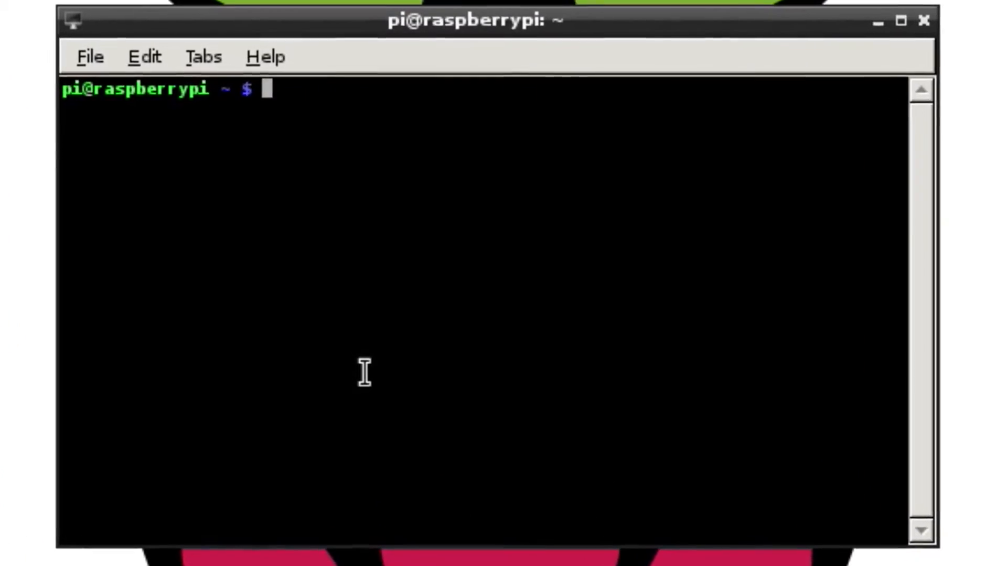
# Run 'sudo raspi-config' to launch the Raspberry Pi Software Configuration Tool
pyautogui.write('sudo')
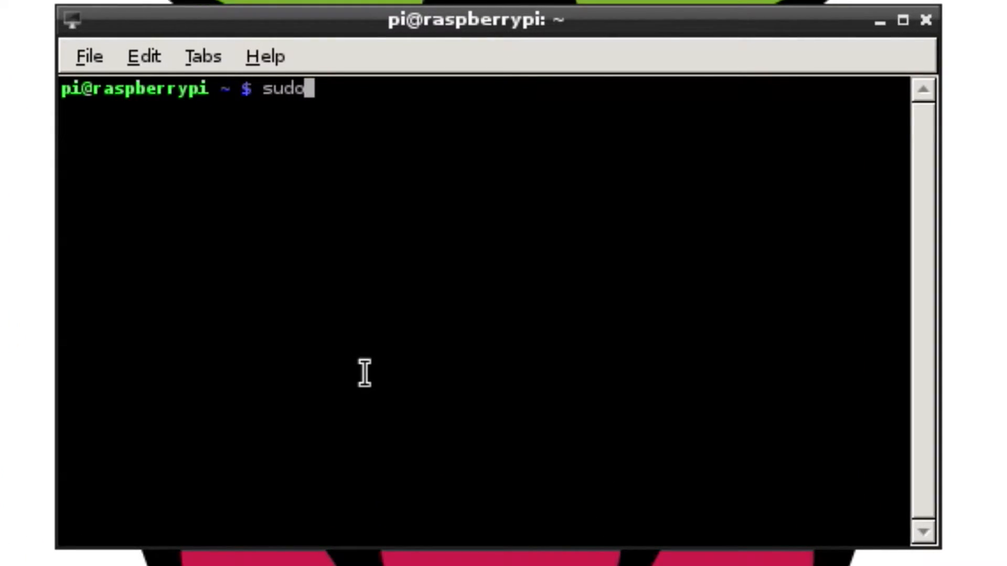
pyautogui.write('ra')
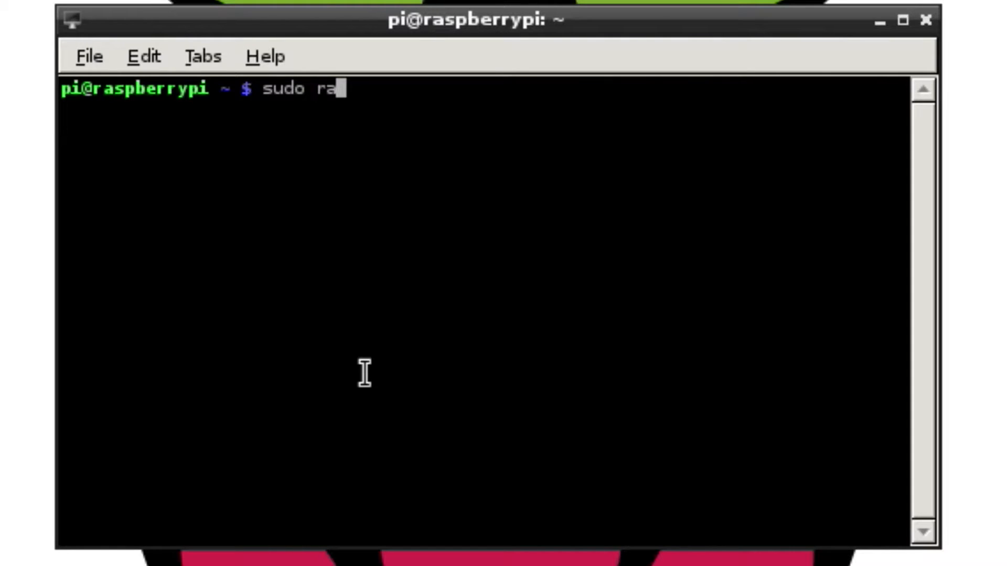
pyautogui.write('spi')
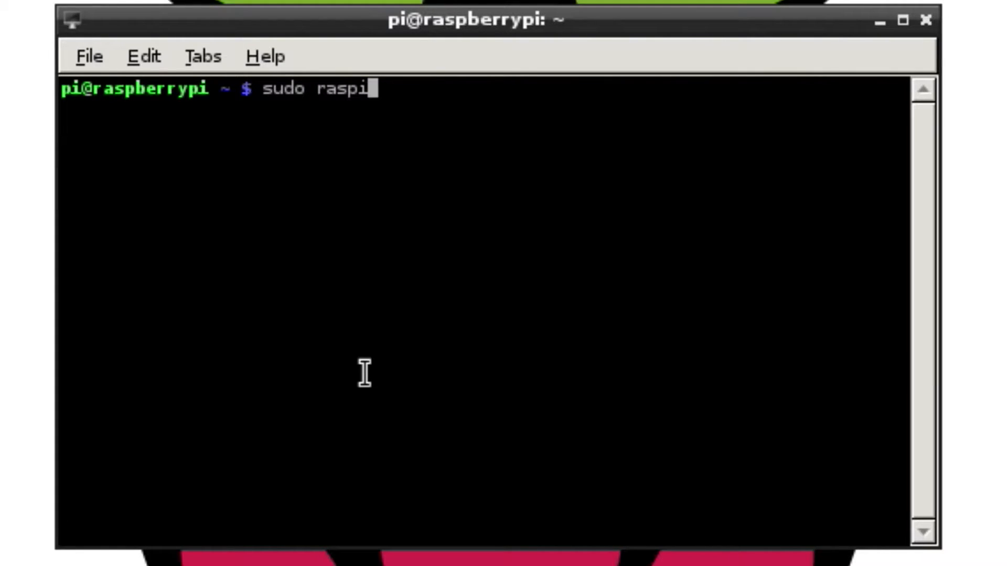
pyautogui.write('-co')
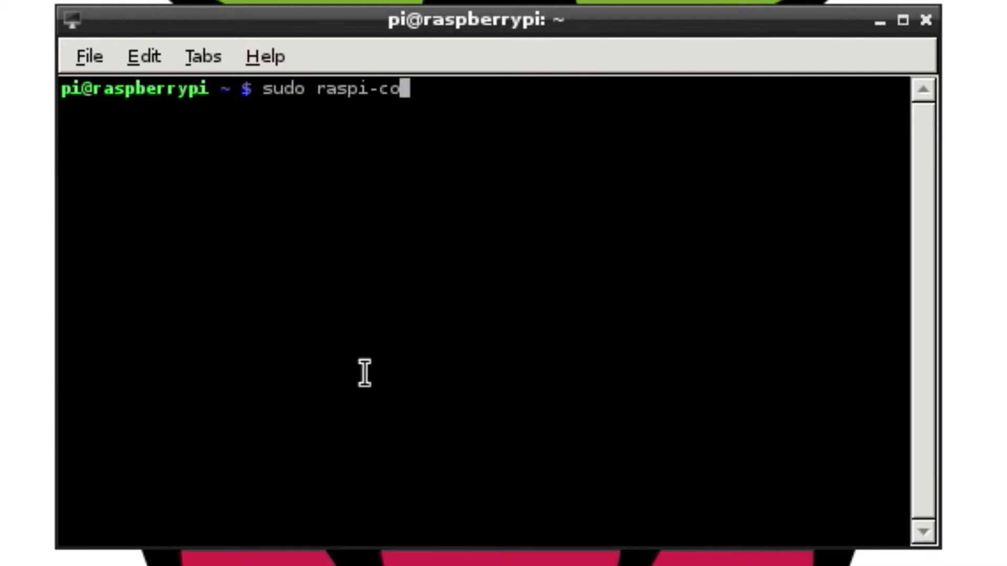
pyautogui.write('nfig')
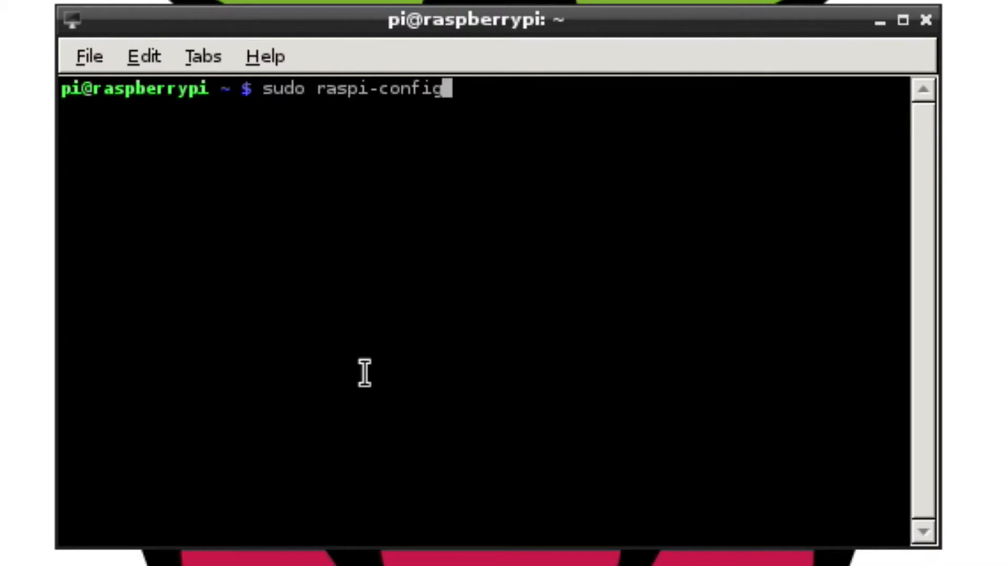
pyautogui.press('Return')
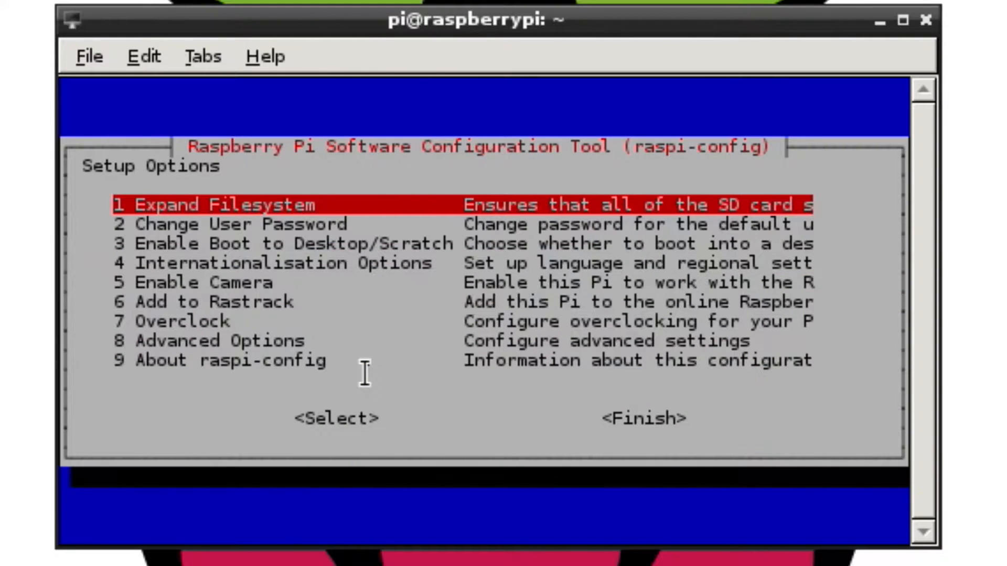
pyautogui.moveTo(715, 272)
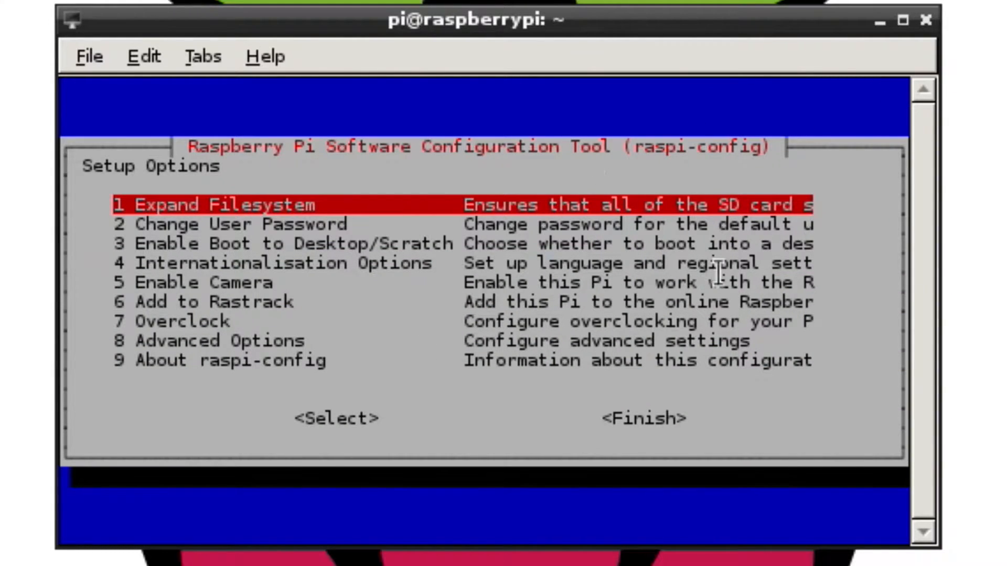
pyautogui.moveTo(179, 321)
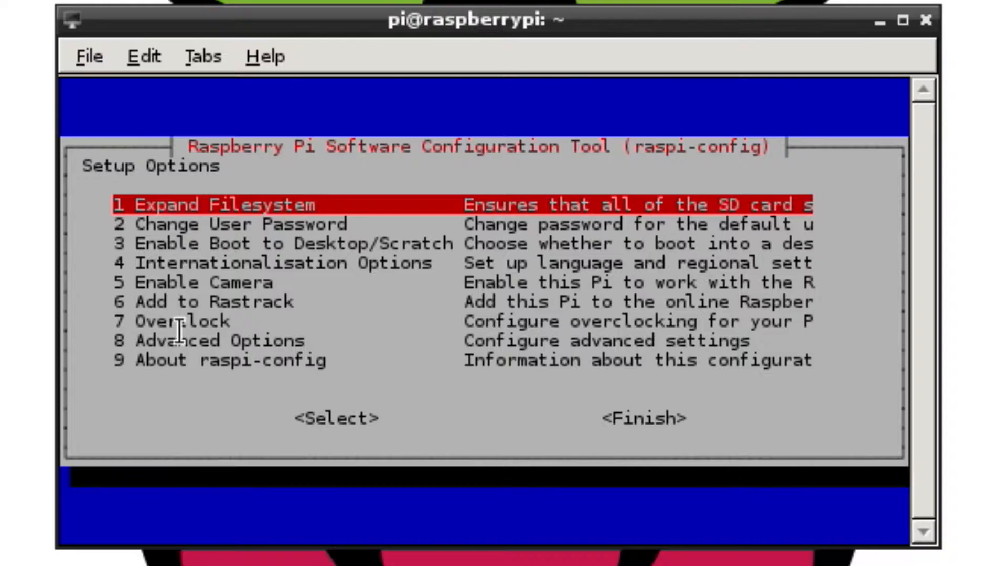
pyautogui.moveTo(472, 235)
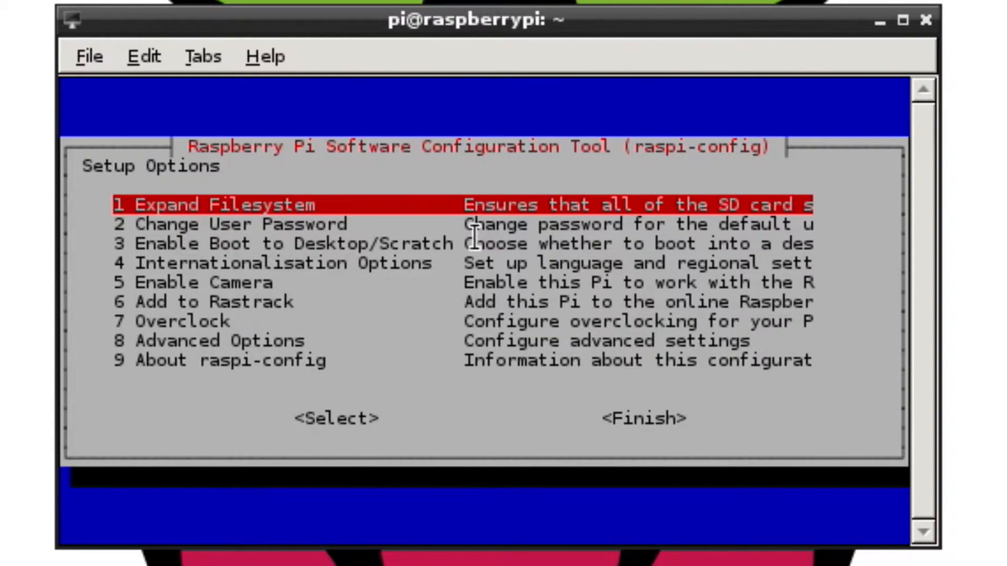
# Move down to 8 Advanced Options and open that submenu
pyautogui.press('Down')
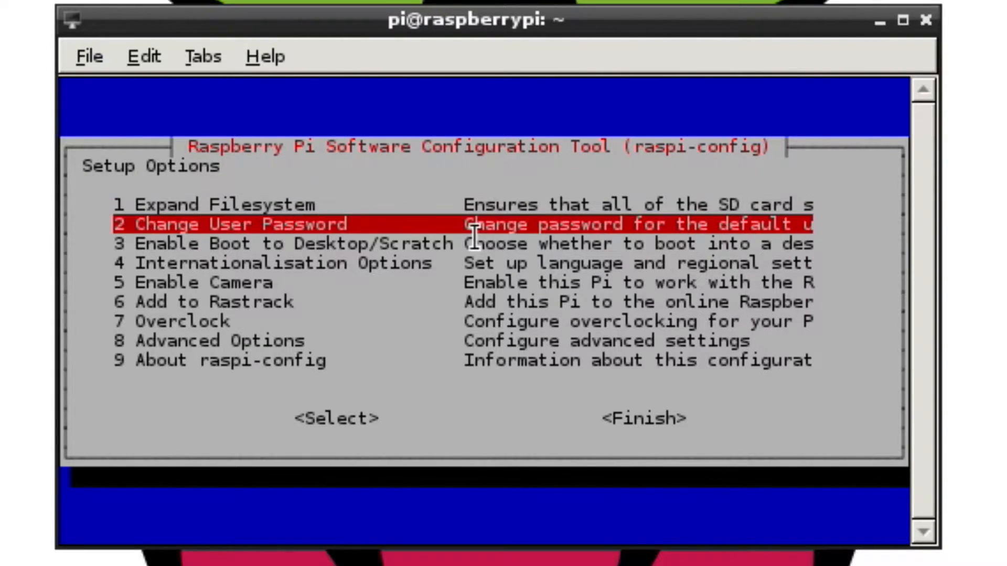
pyautogui.press('Down')
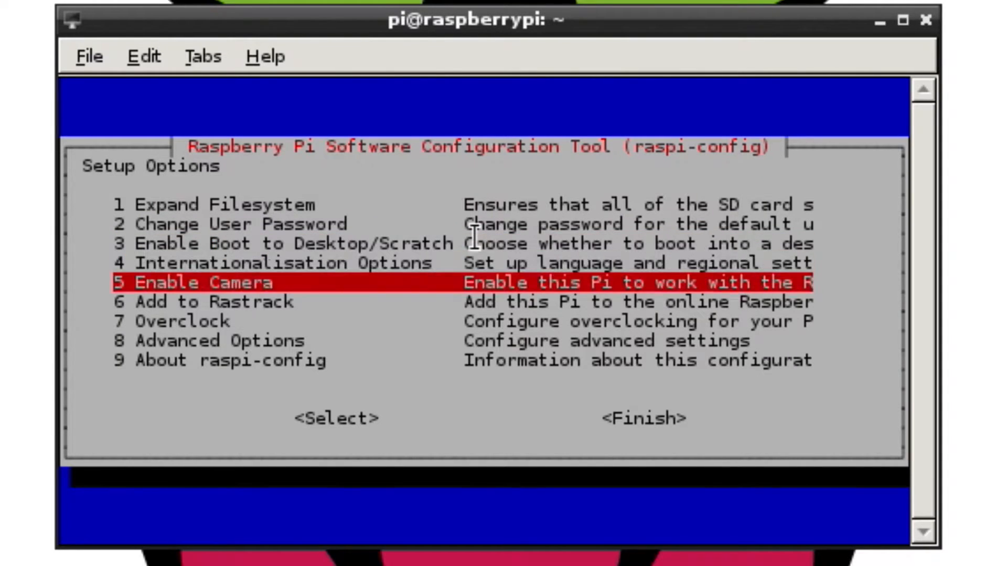
pyautogui.press('Down')
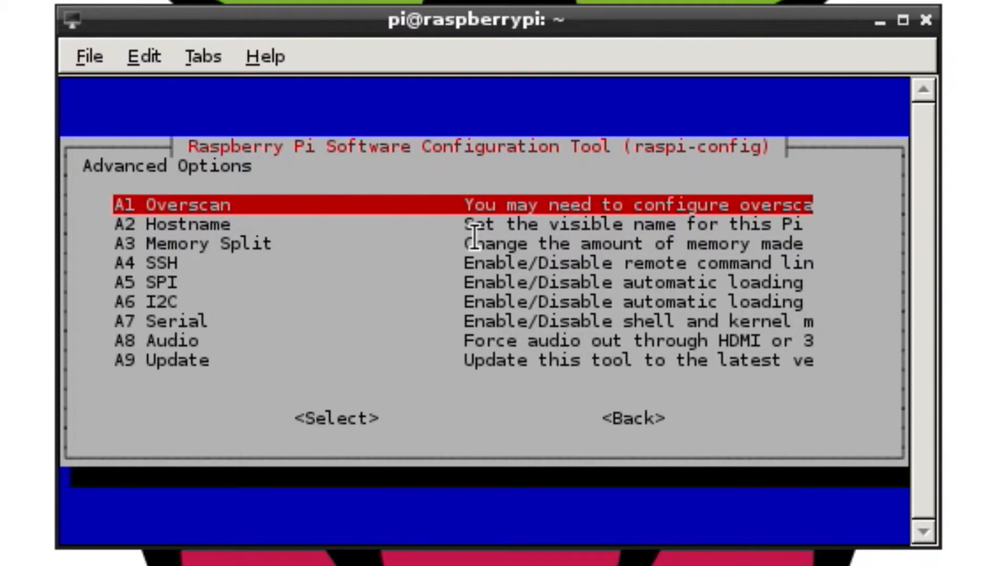
# Select A4 SSH in Advanced Options and enable the SSH server
pyautogui.press('Down')
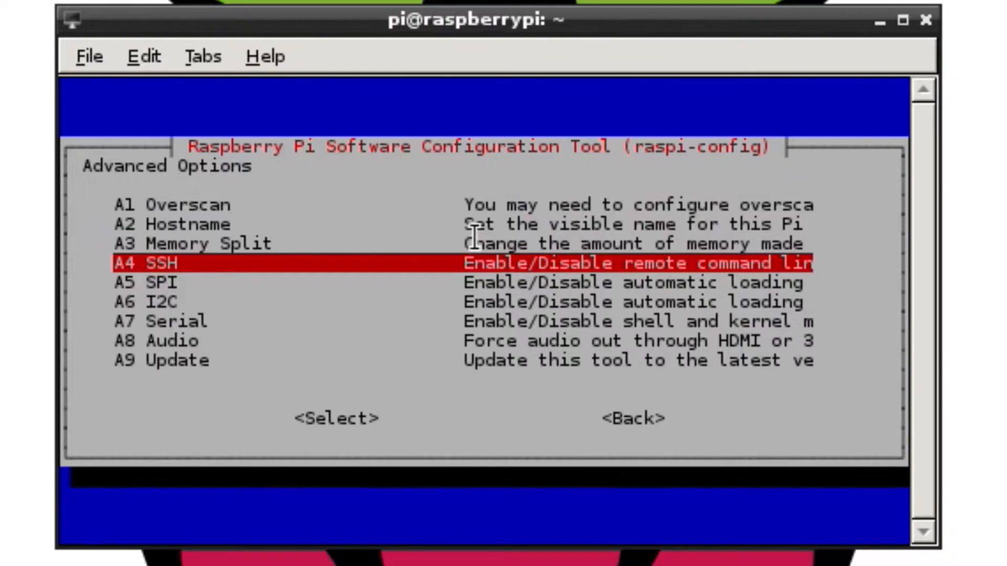
pyautogui.click(335, 418)
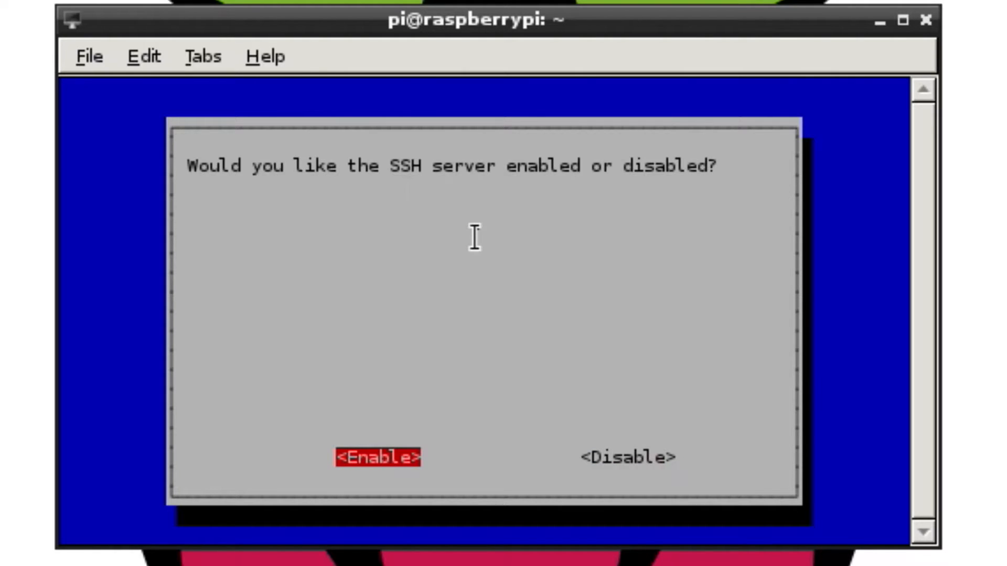
pyautogui.click(377, 457)
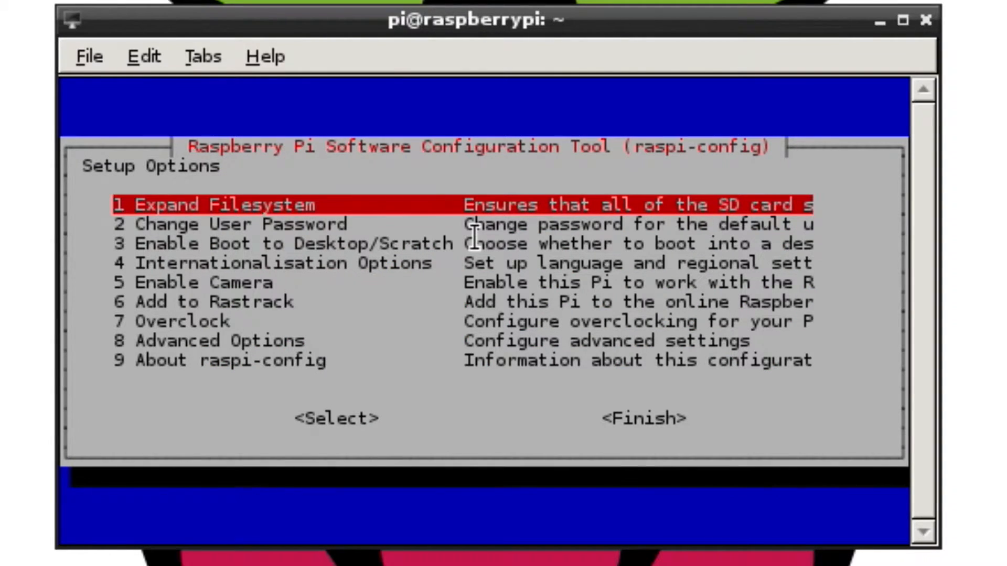
pyautogui.press('Down')
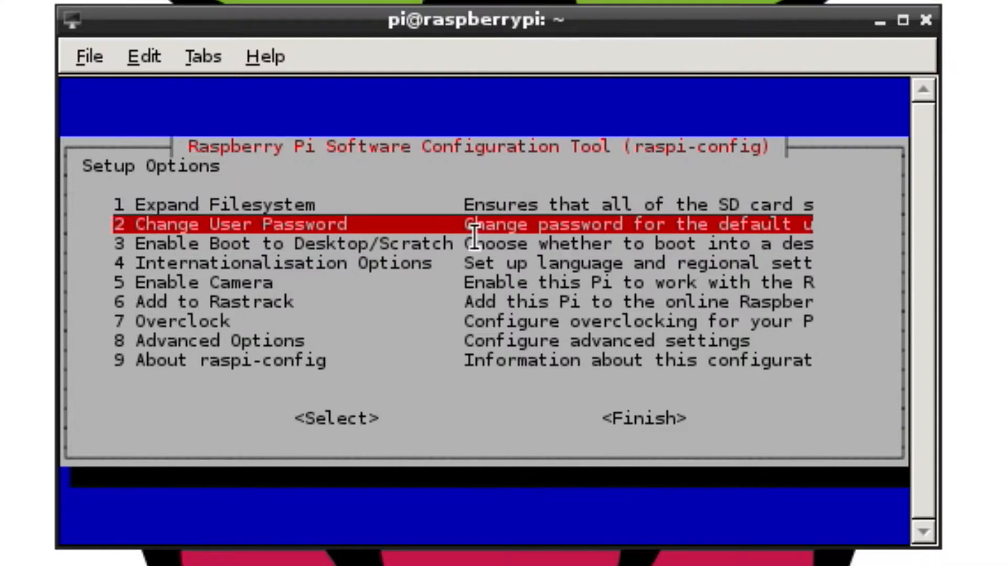
pyautogui.press('Down')
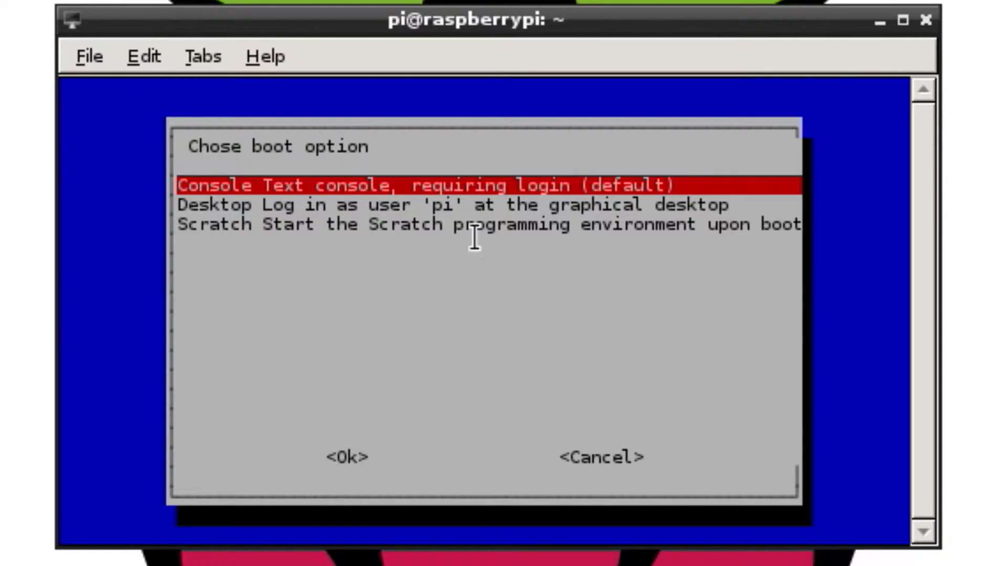
pyautogui.press('Down')
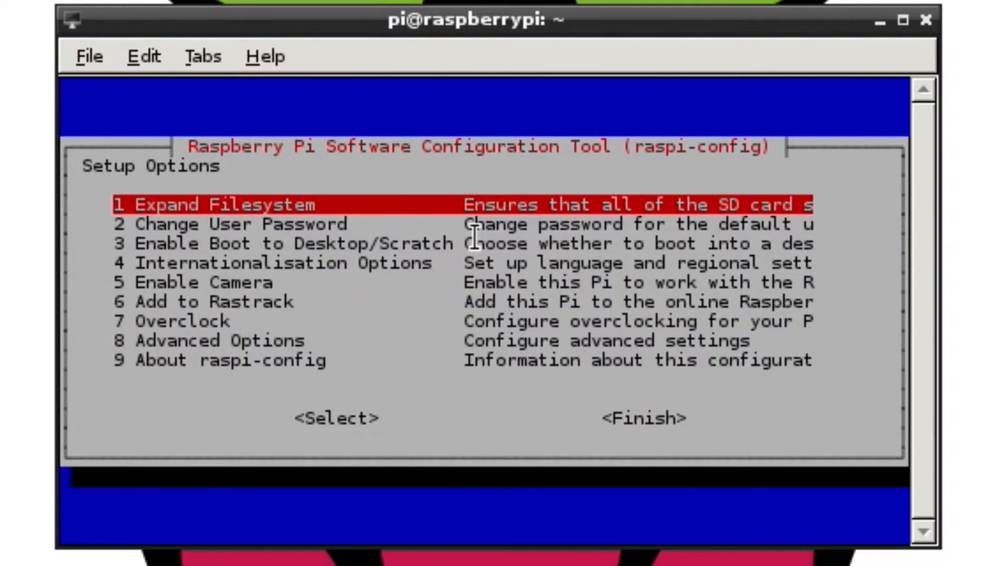
pyautogui.press('Down')
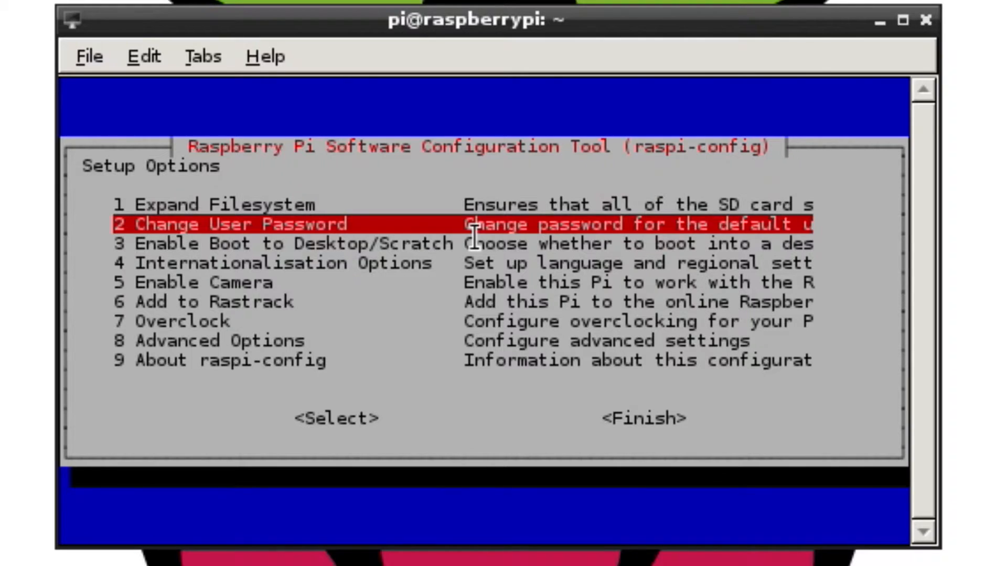
pyautogui.press('Tab')
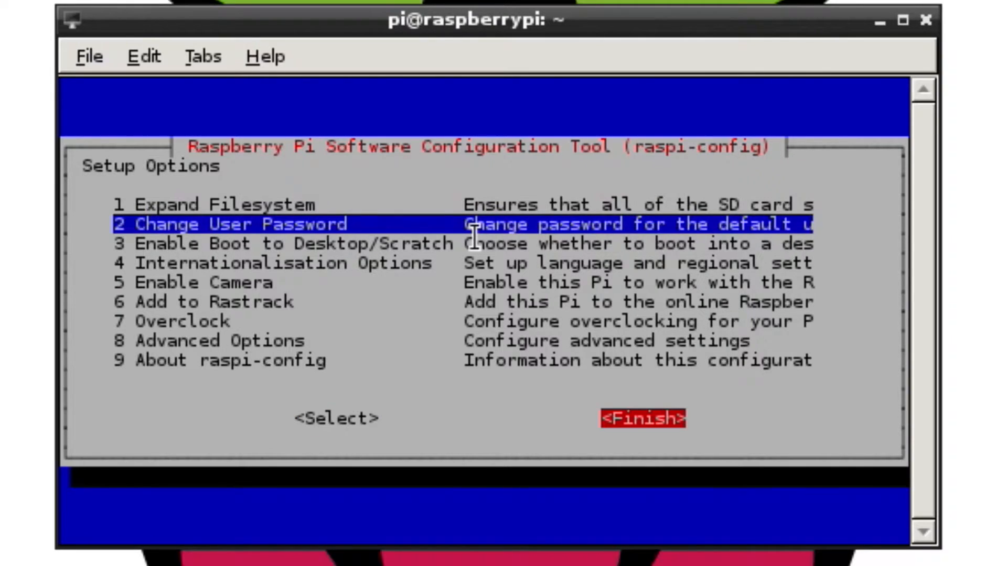
pyautogui.click(641, 418)
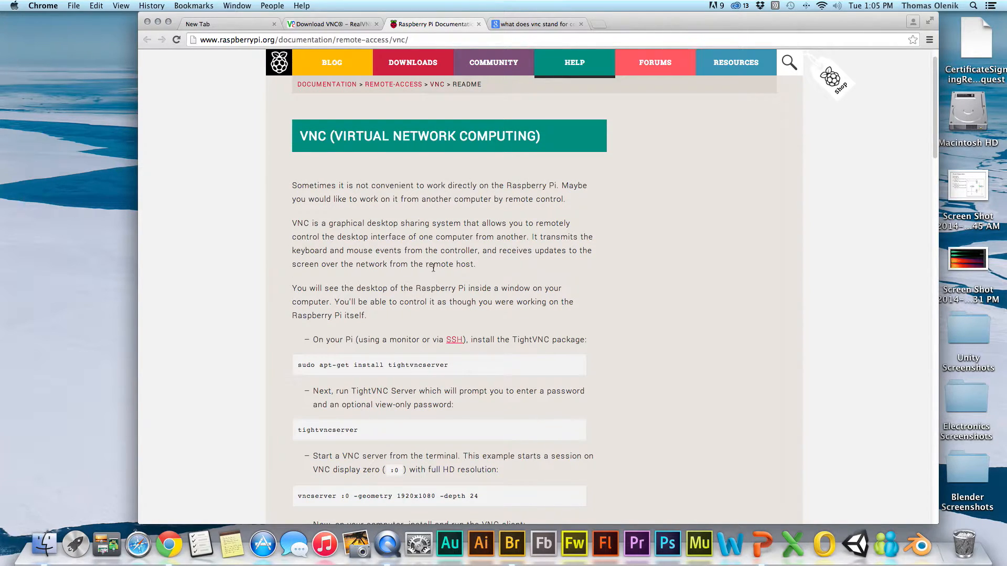
# Scroll the Raspberry Pi VNC documentation down to the VNC client install instructions
pyautogui.scroll(-3)
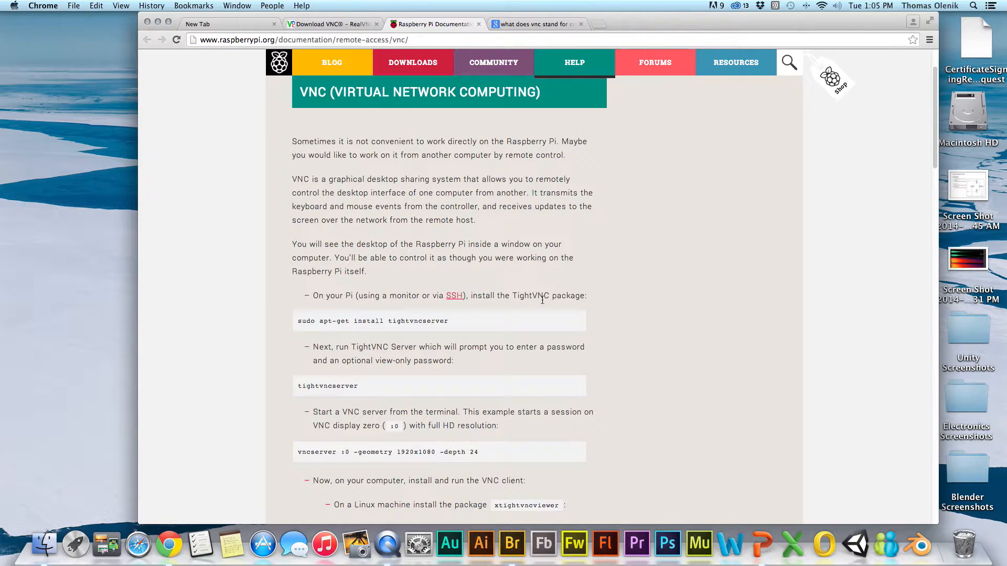
pyautogui.moveTo(493, 326)
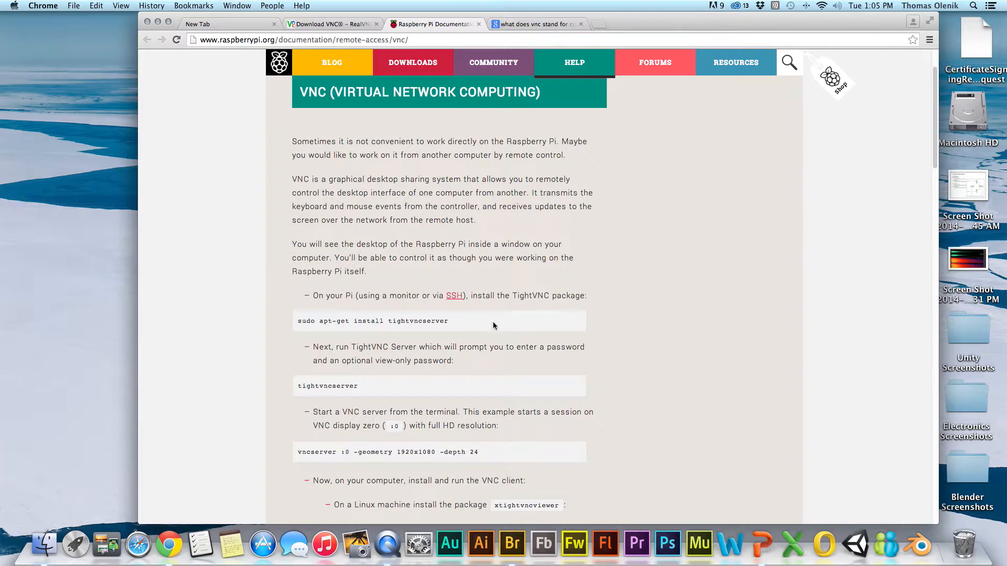
pyautogui.scroll(-3)
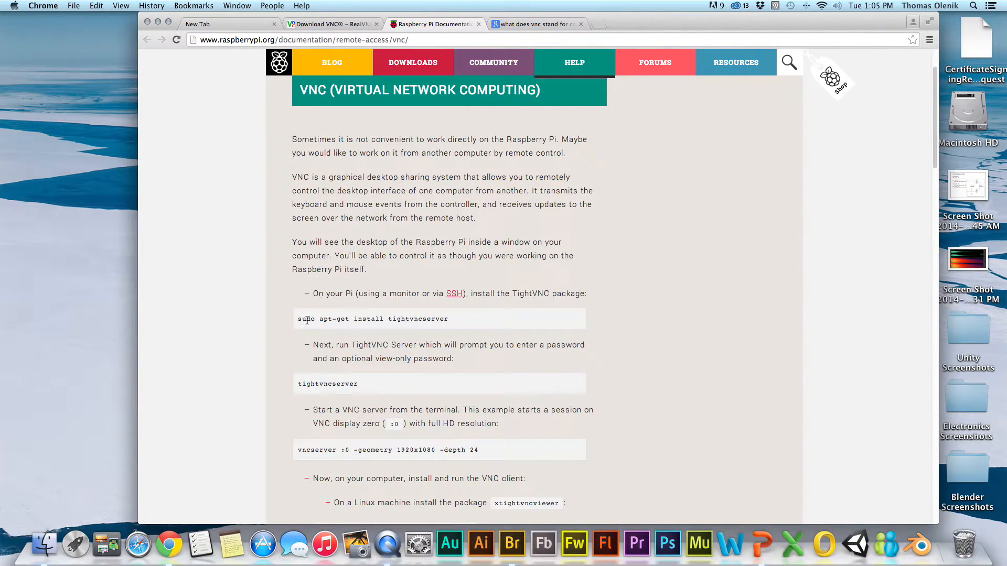
pyautogui.scroll(-3)
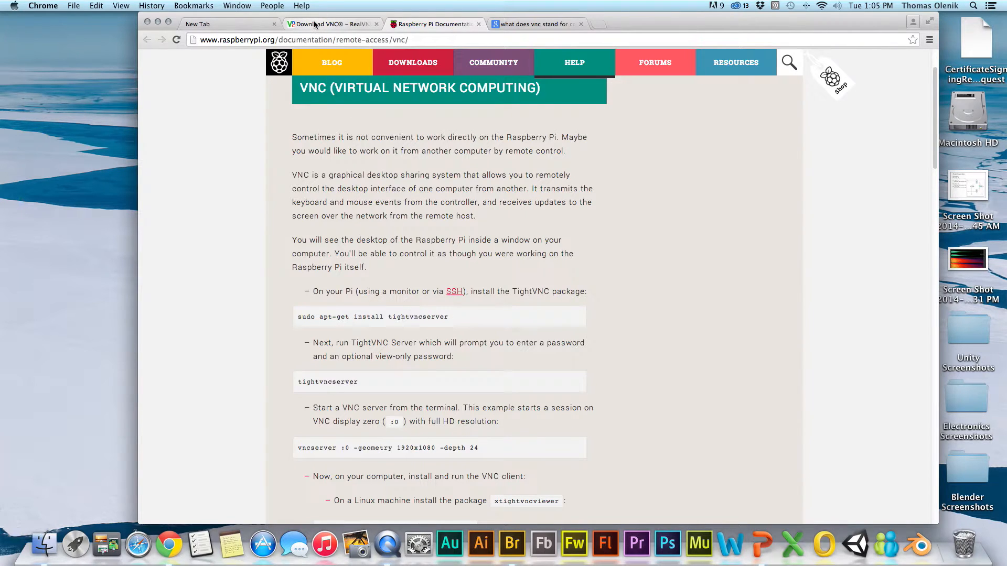
# Switch to the 'Download VNC – RealVNC' tab listing Mac, Windows and Linux installers
pyautogui.click(329, 24)
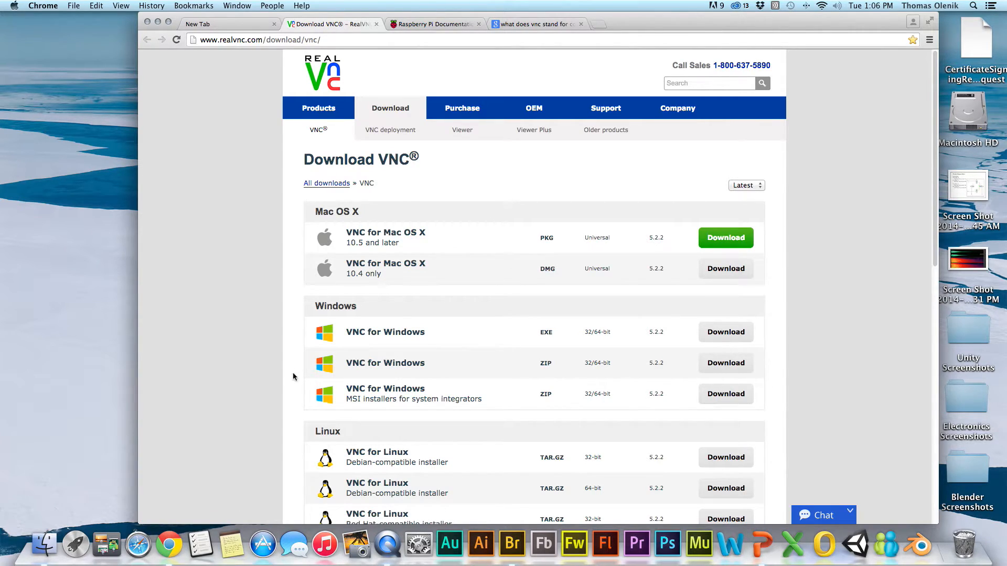
pyautogui.moveTo(183, 508)
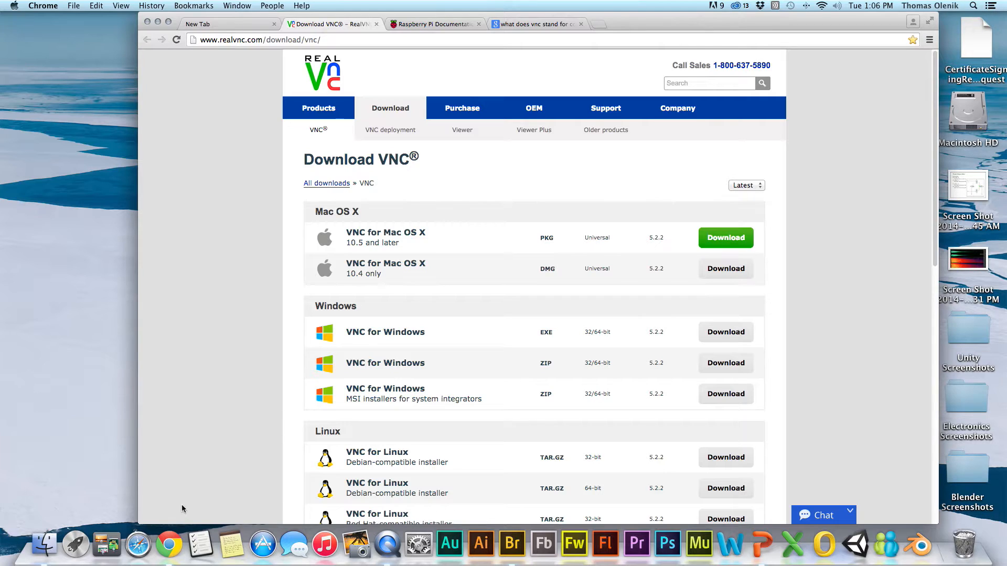
pyautogui.moveTo(183, 483)
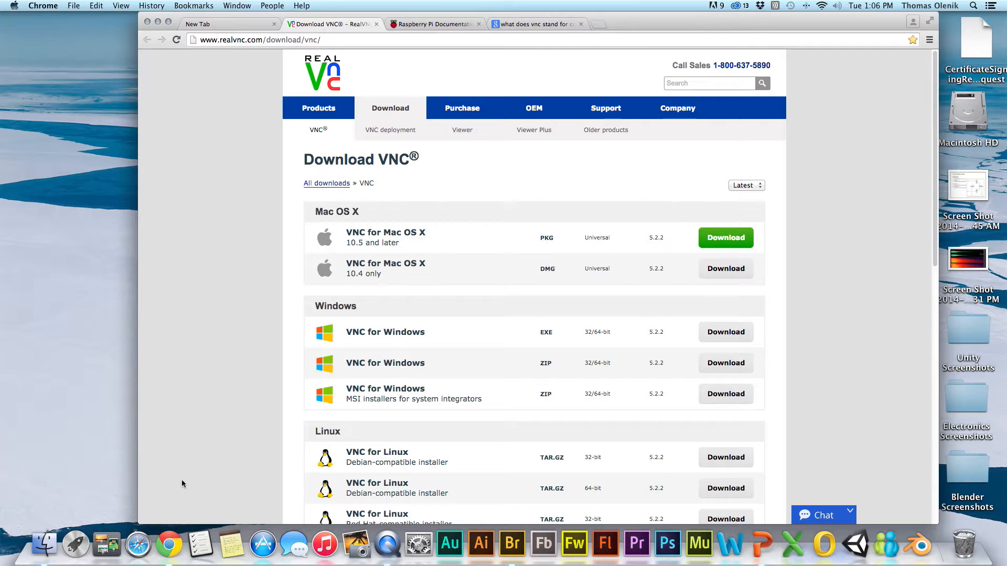
pyautogui.moveTo(194, 410)
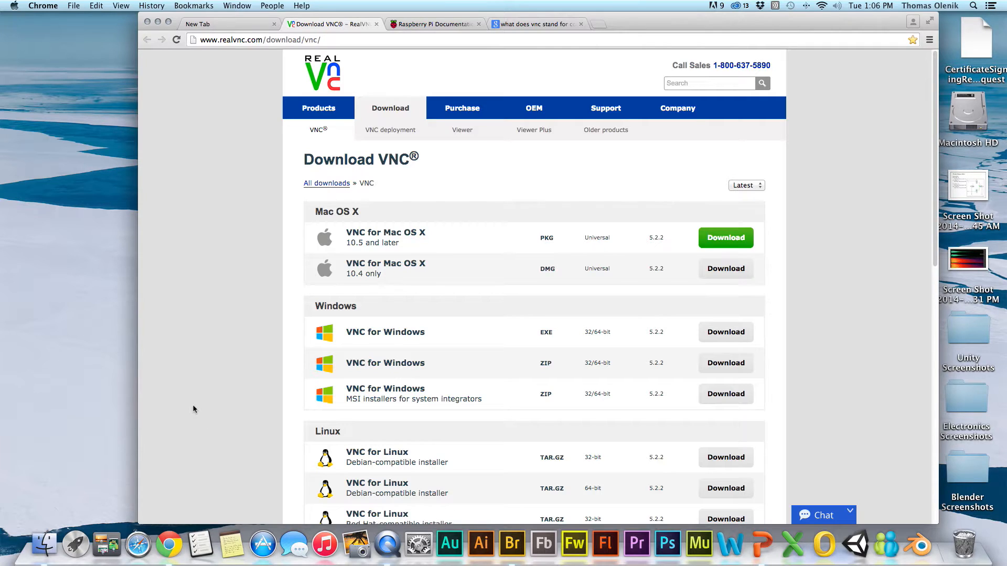
pyautogui.moveTo(193, 358)
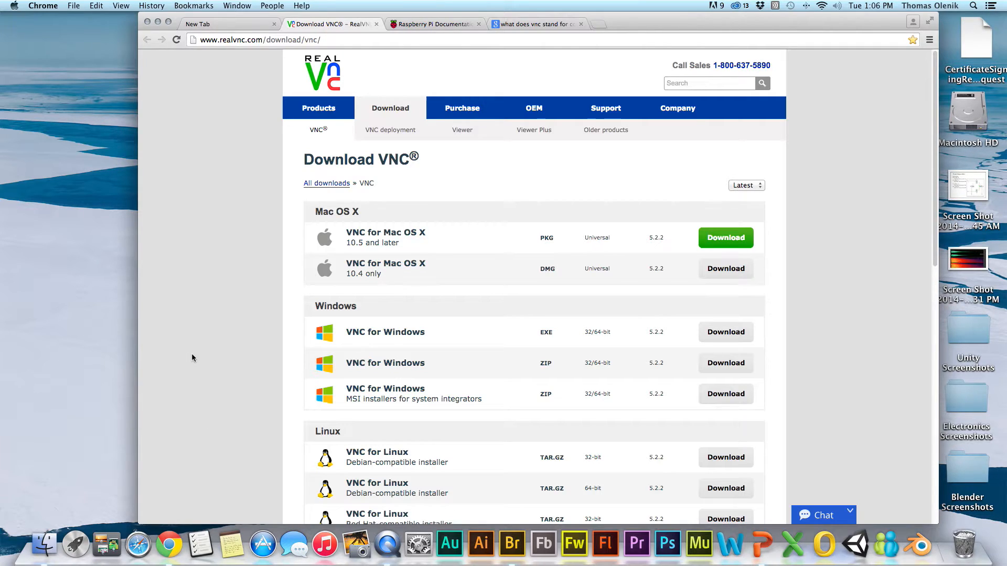
pyautogui.moveTo(198, 350)
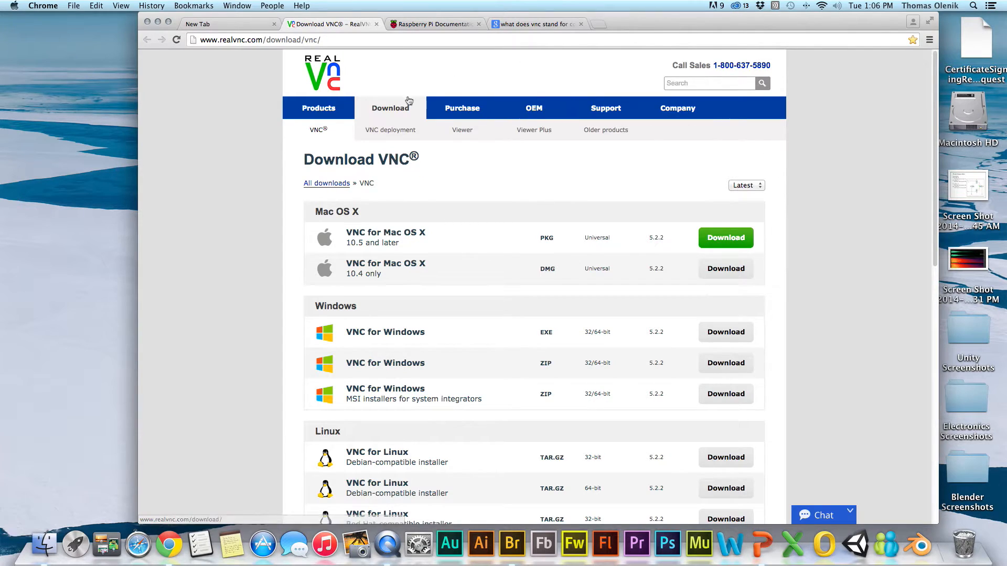
pyautogui.moveTo(269, 394)
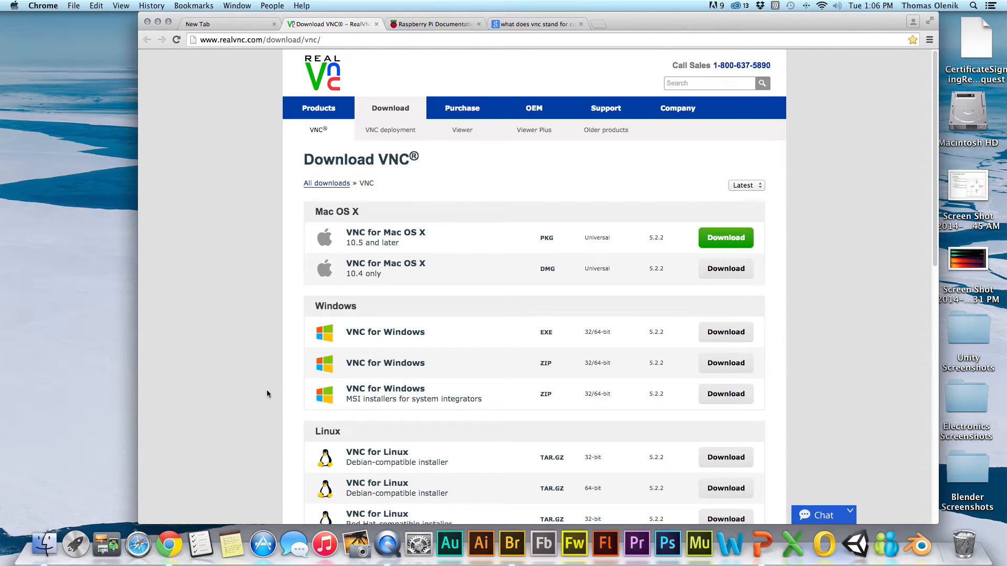
pyautogui.moveTo(79, 545)
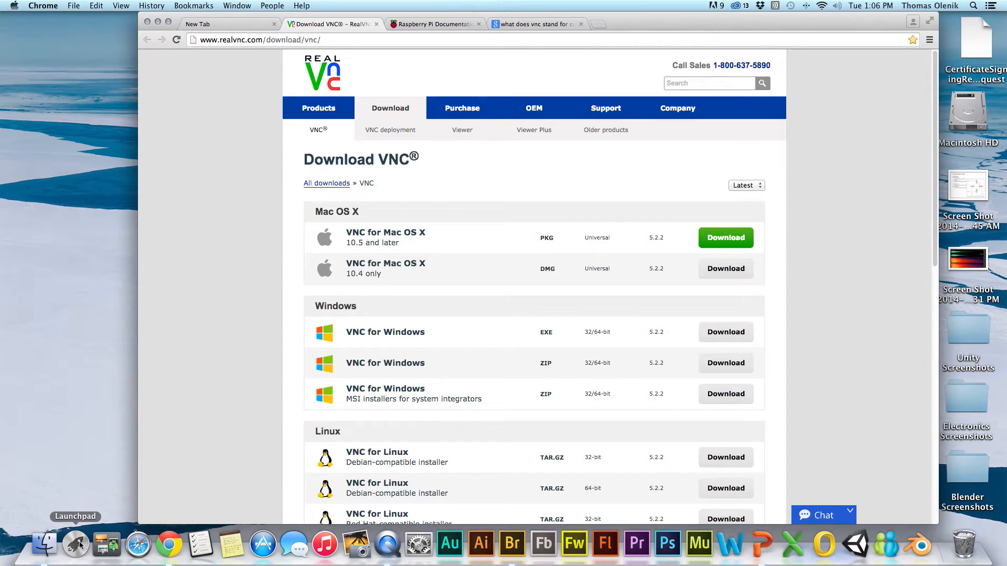
# Launch Terminal from Launchpad and run 'ssh 192.168.1.29 -l pi'
pyautogui.click(75, 544)
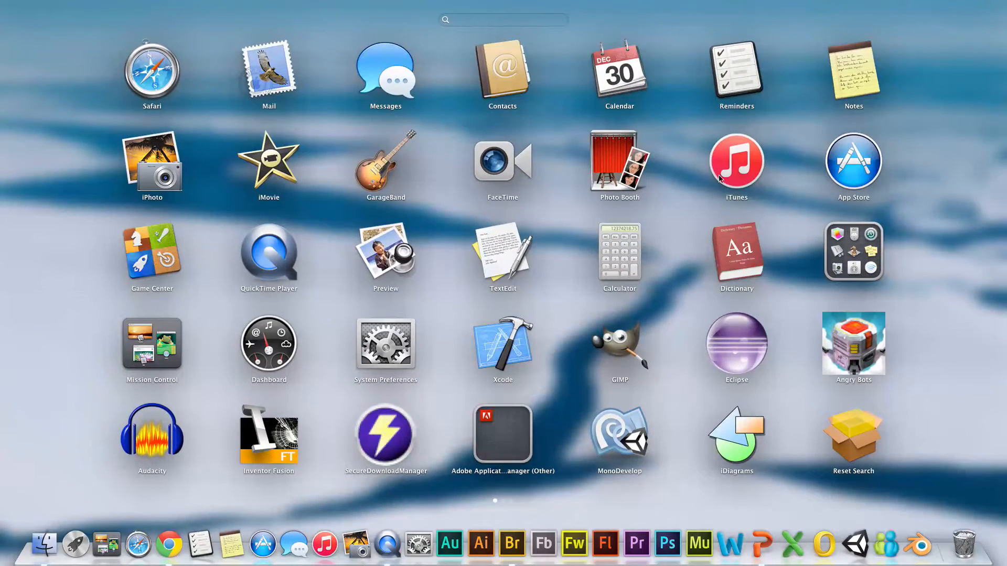
pyautogui.click(853, 251)
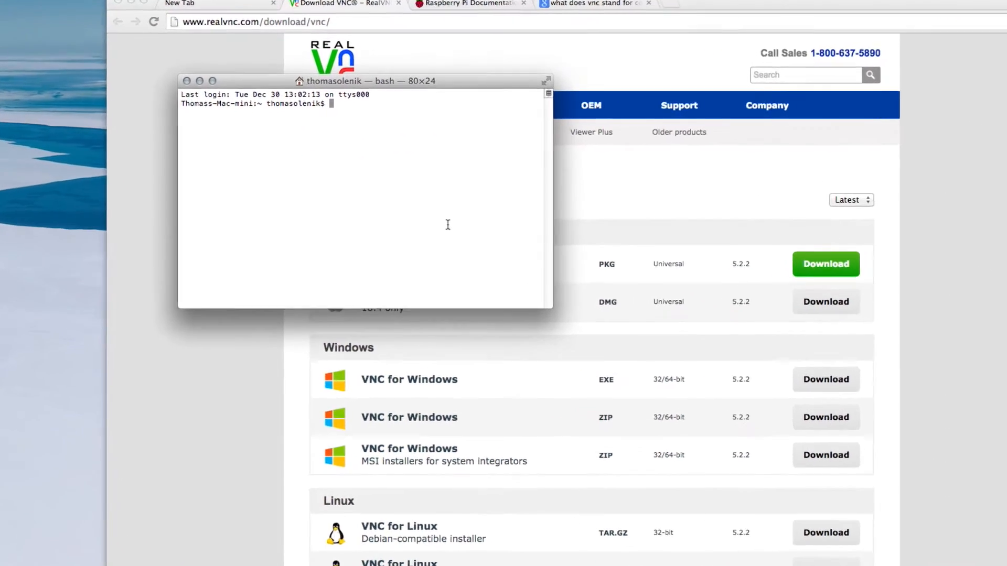
pyautogui.write('ssh 19')
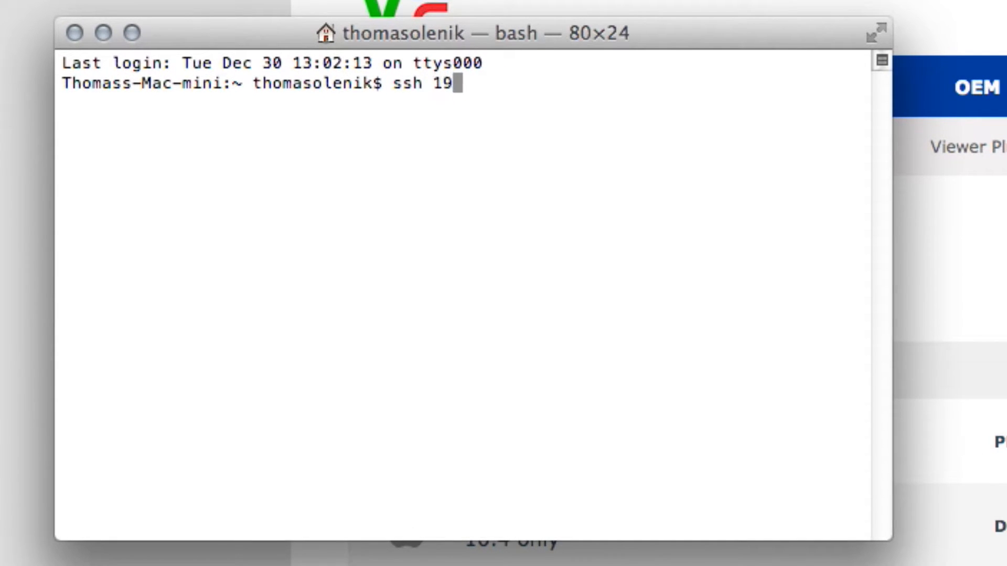
pyautogui.write('2')
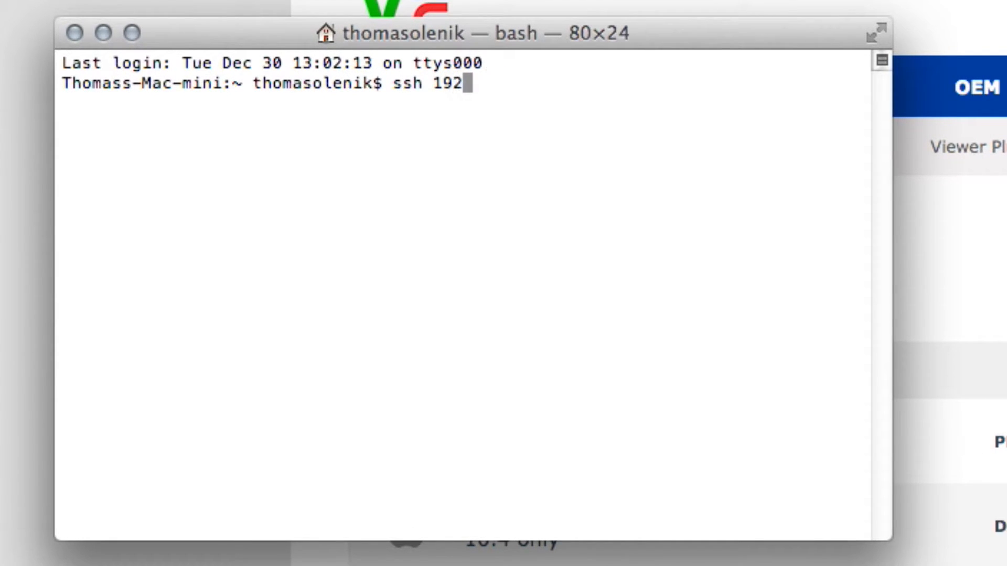
pyautogui.write('.1')
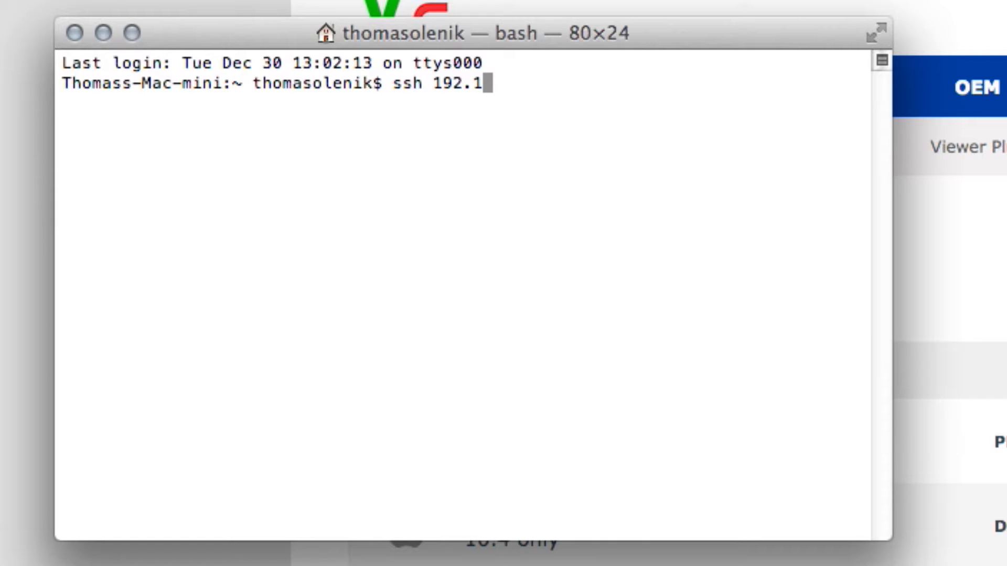
pyautogui.write('68')
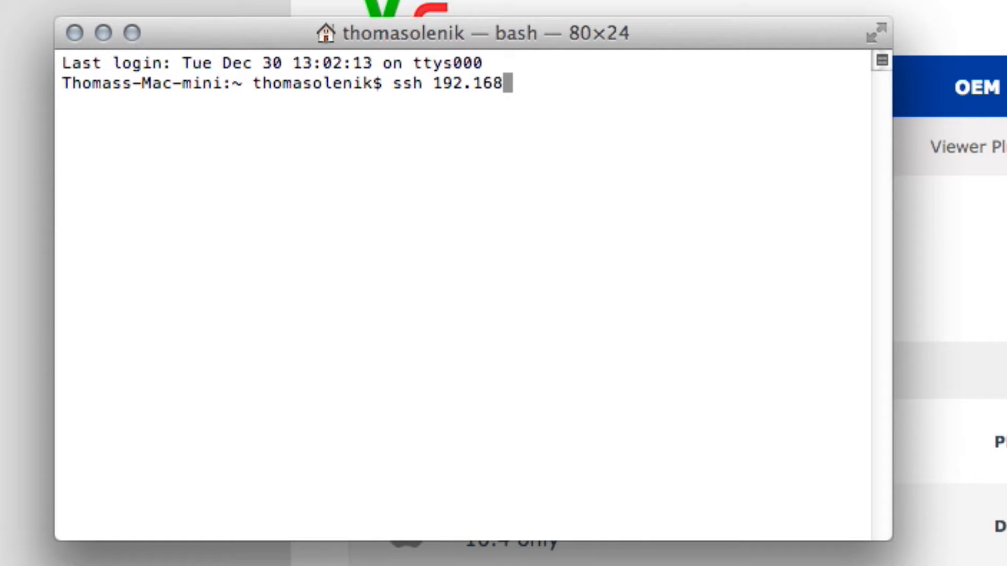
pyautogui.write('.')
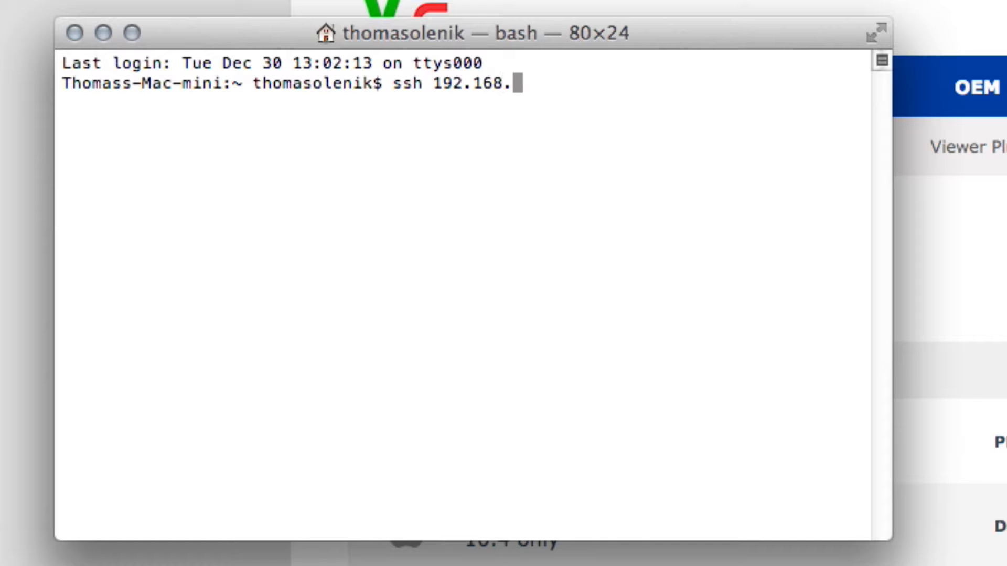
pyautogui.write('1.29 -l')
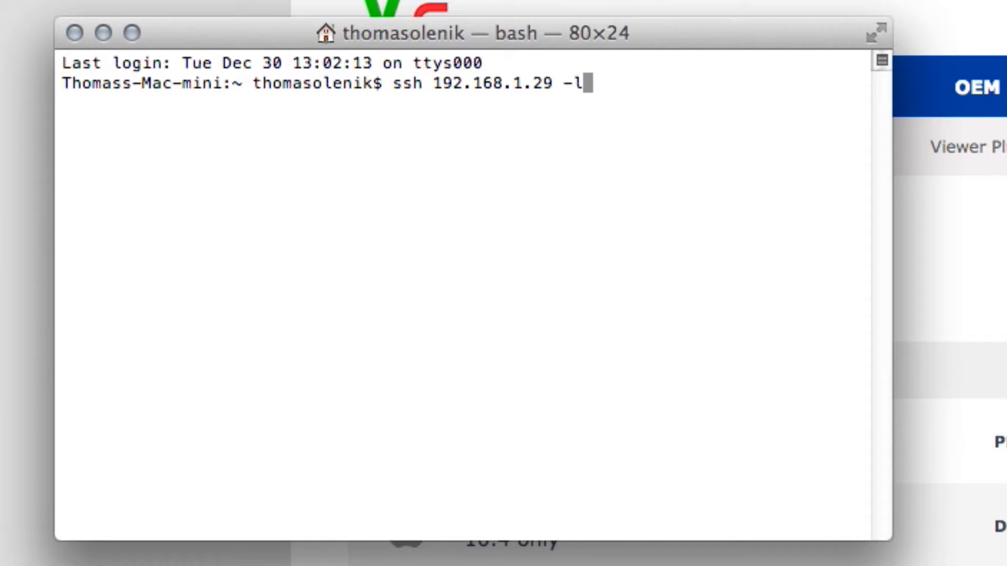
pyautogui.write('pi')
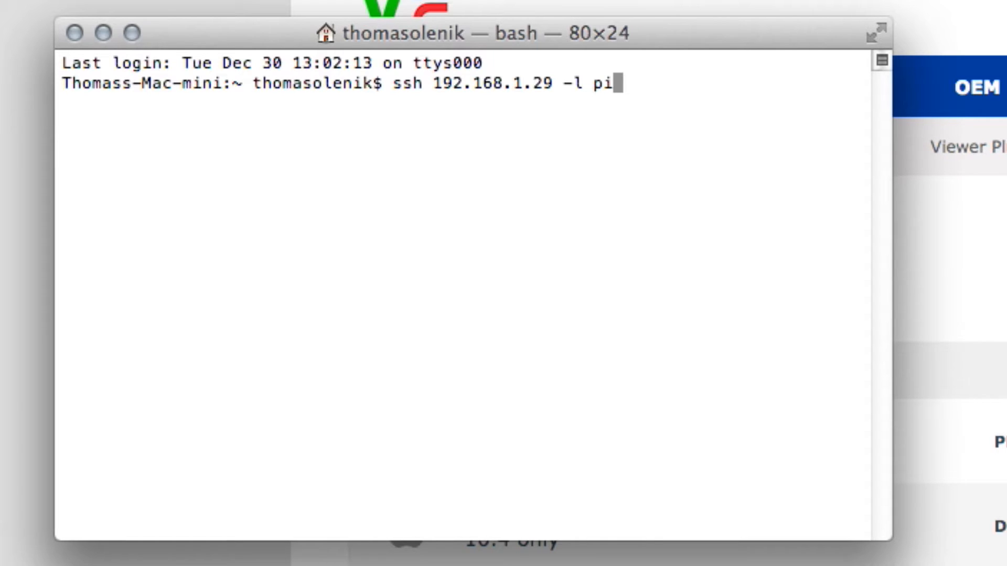
pyautogui.press('Return')
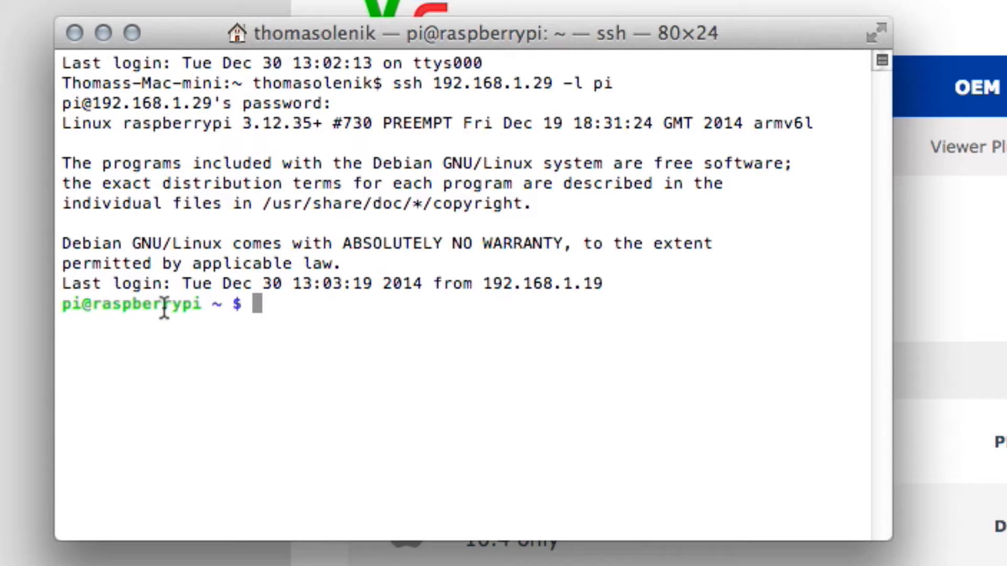
pyautogui.moveTo(226, 304)
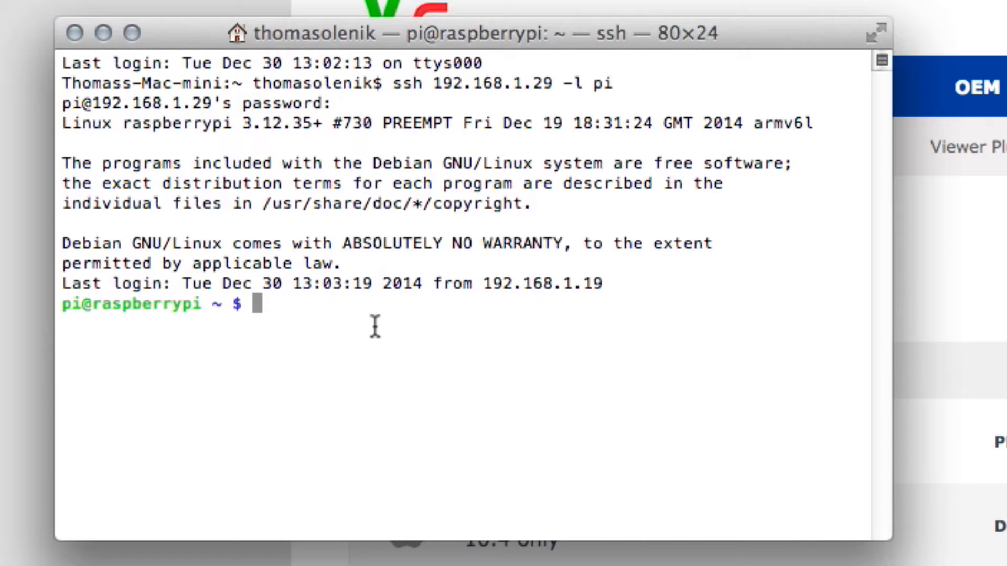
# Run 'hostname -I' on the Pi, which prints 192.168.1.29
pyautogui.write('h')
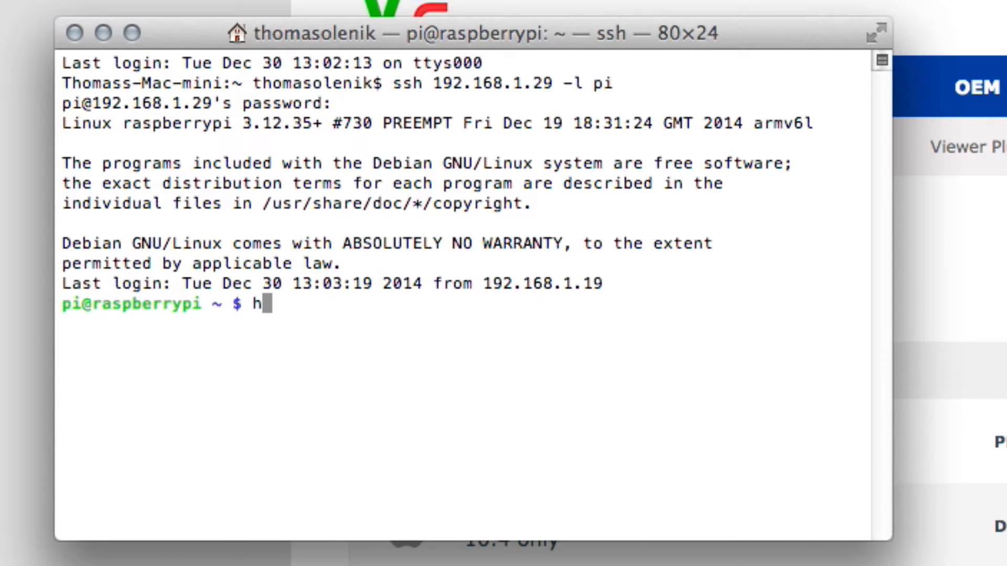
pyautogui.write('ostname -')
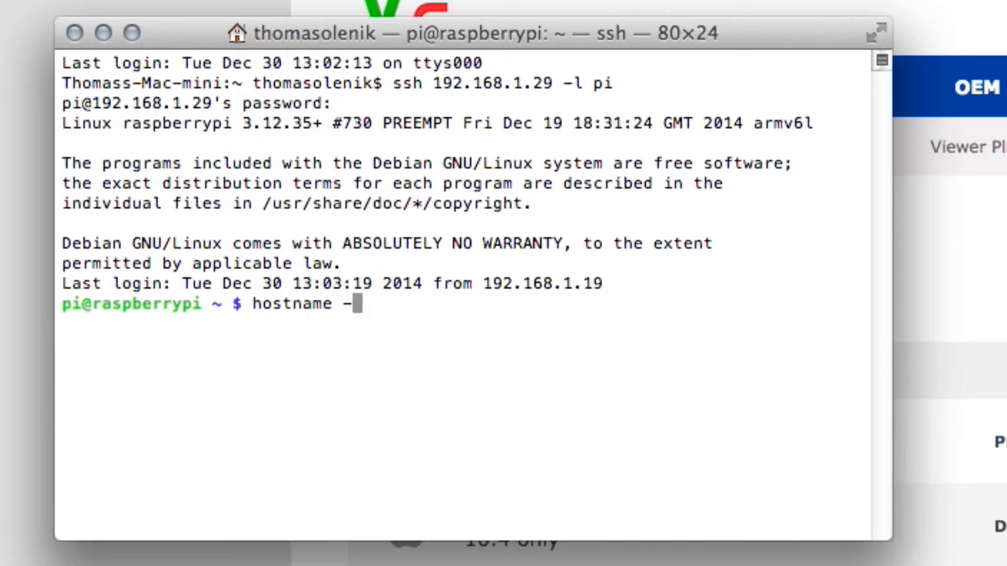
pyautogui.press('Return')
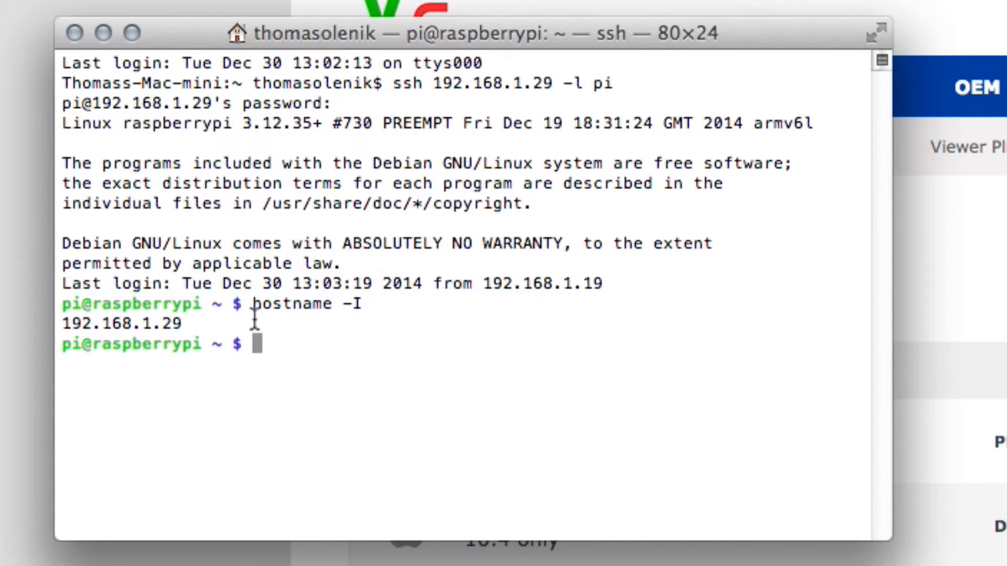
pyautogui.moveTo(212, 329)
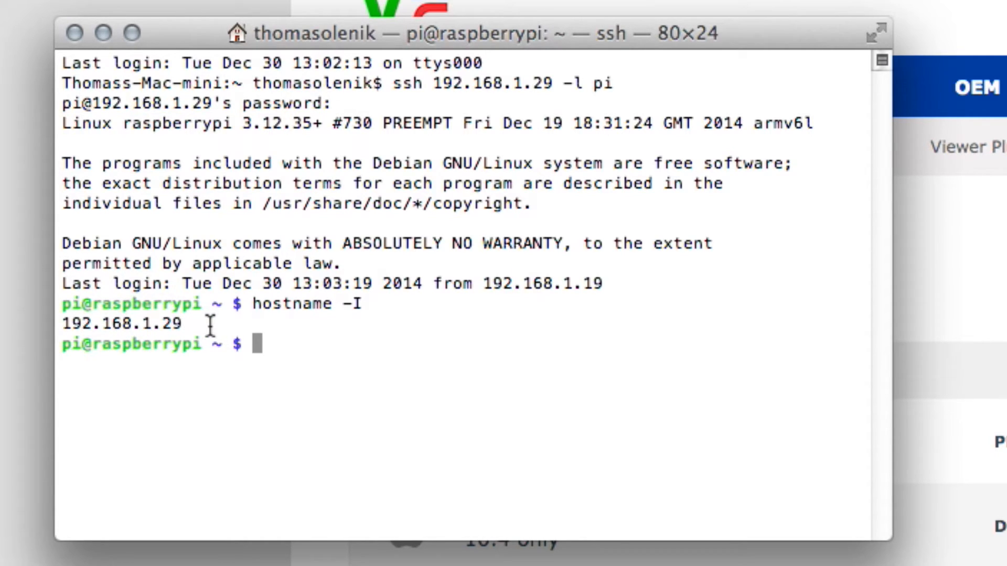
pyautogui.moveTo(286, 353)
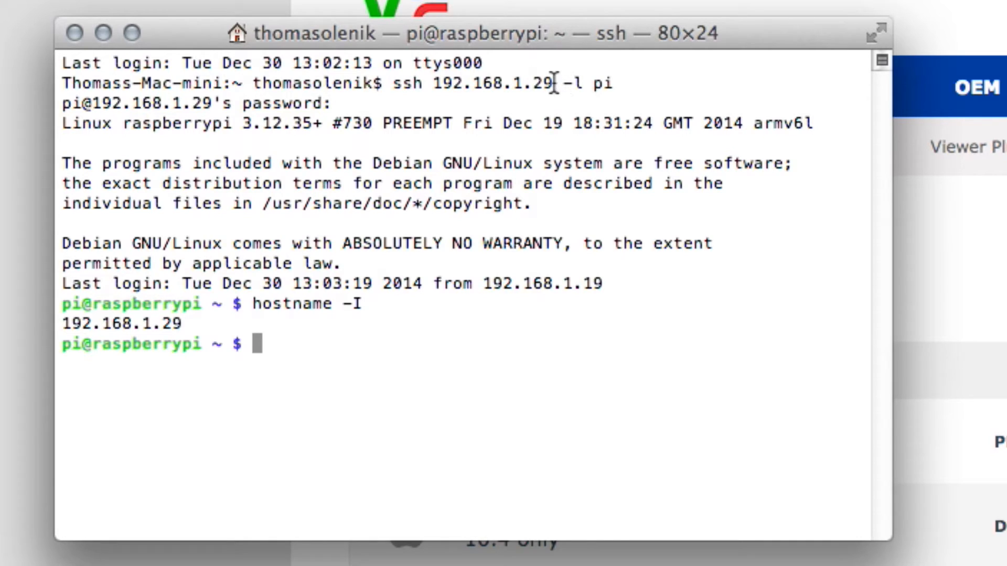
pyautogui.moveTo(68, 330)
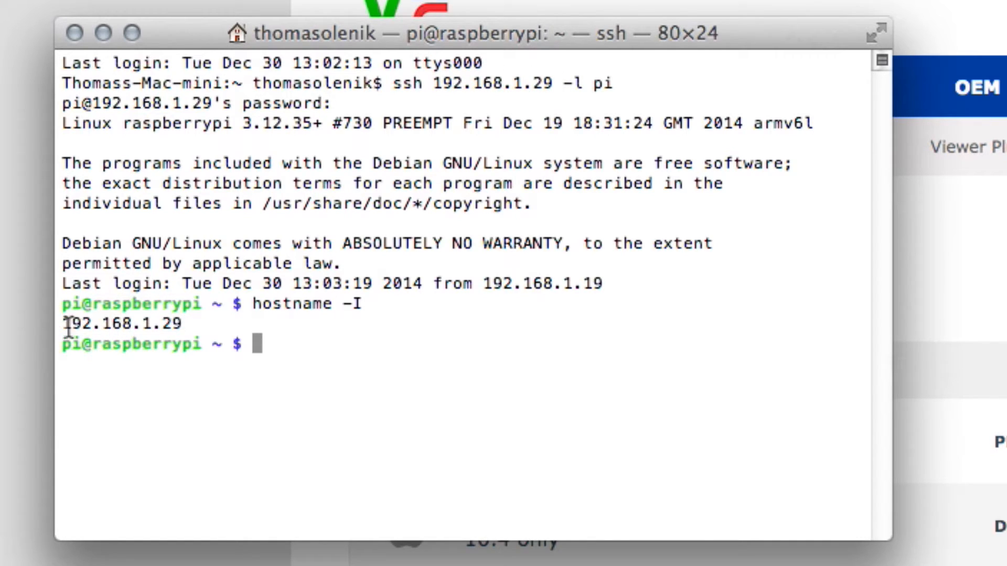
pyautogui.moveTo(97, 324)
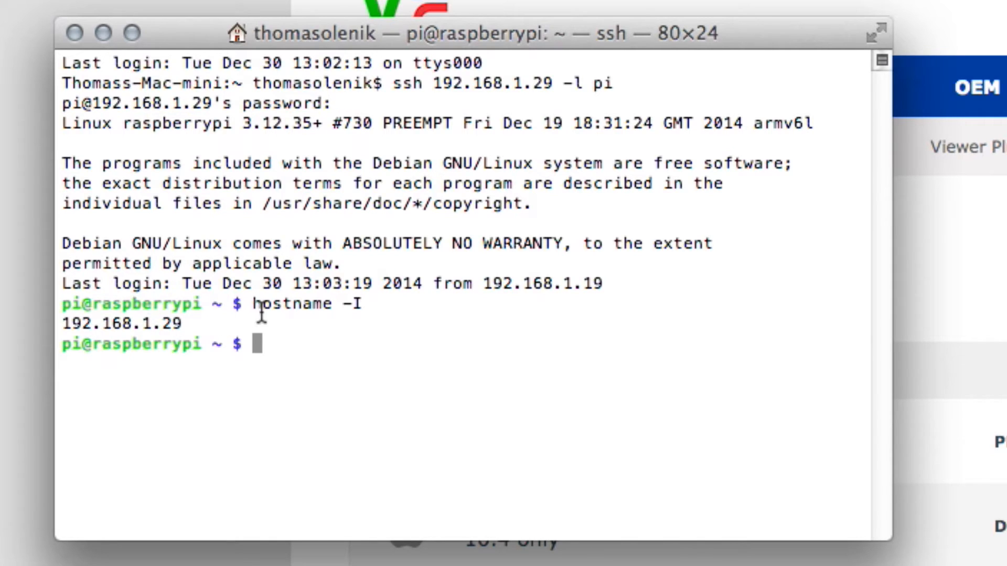
pyautogui.moveTo(278, 366)
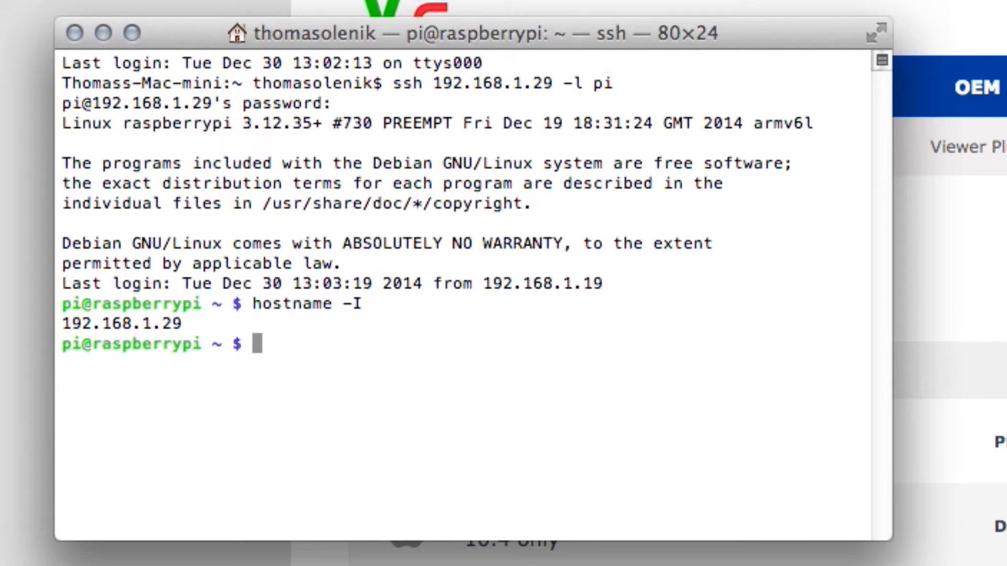
# Enter vncserver at the pi@raspberrypi prompt to create desktop raspberrypi:1
pyautogui.write('v')
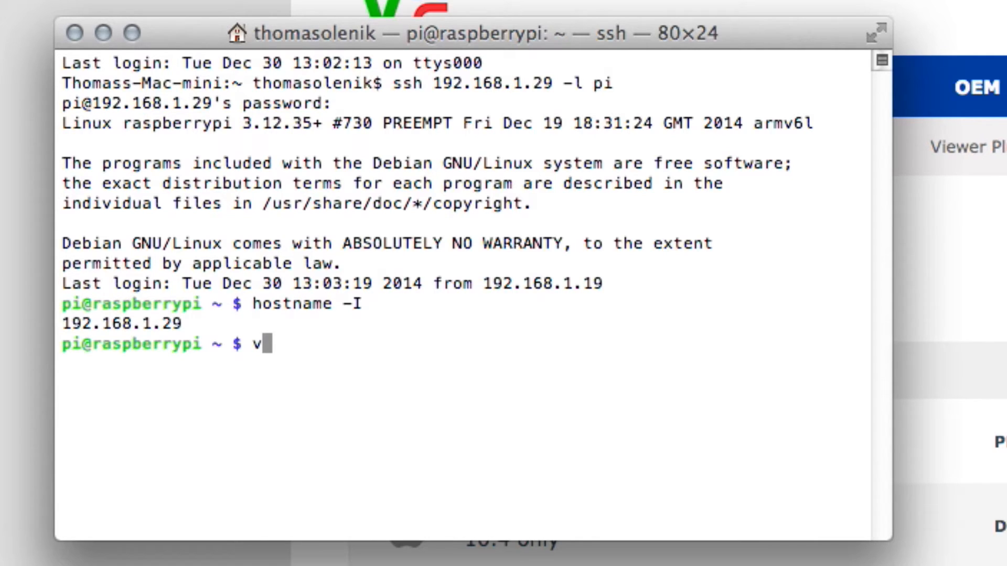
pyautogui.write('ncser')
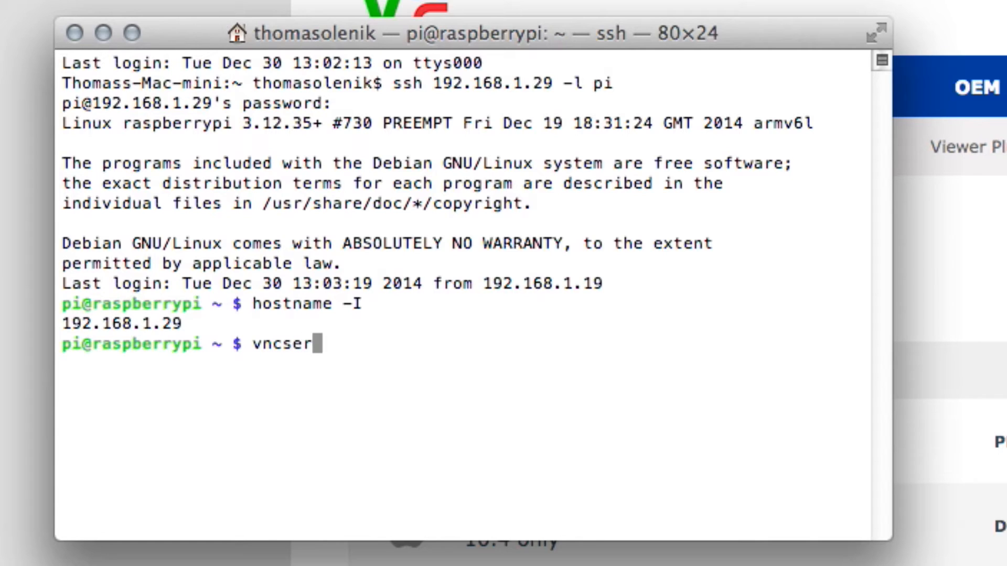
pyautogui.write('ver')
pyautogui.write('192.168.1.29:1')
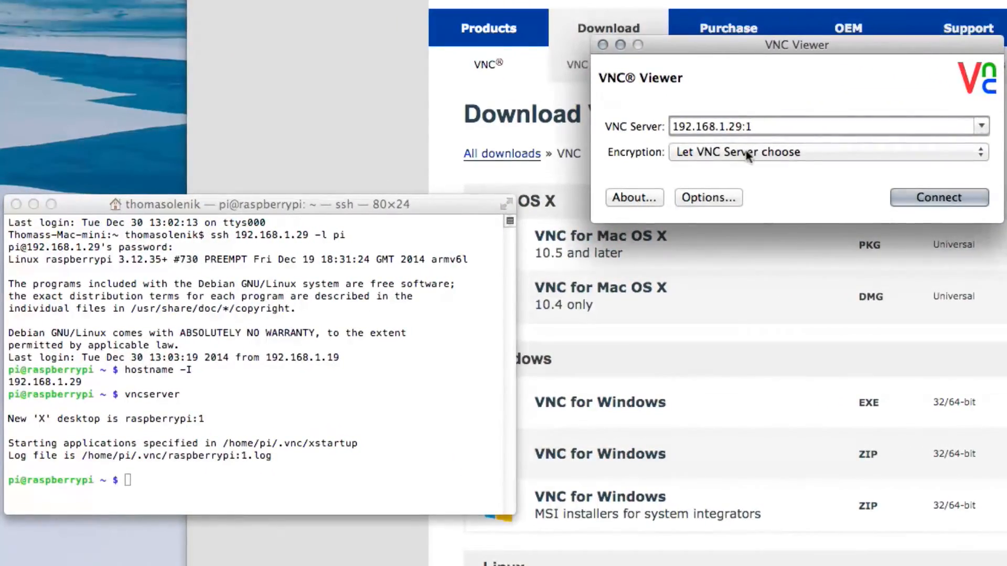
# Enter 192.168.1.29:1 as the VNC Server address and connect
pyautogui.click(732, 126)
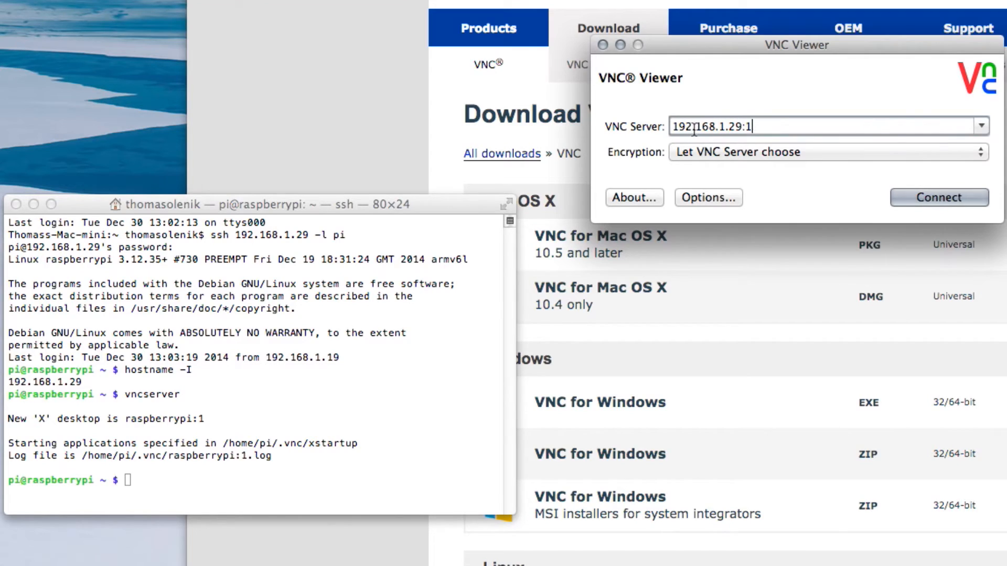
pyautogui.moveTo(707, 126)
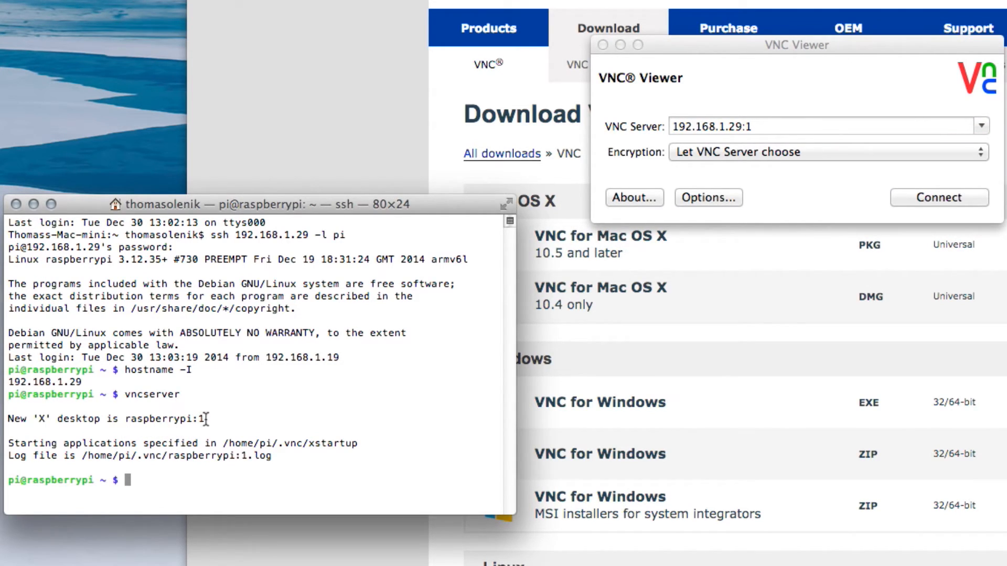
pyautogui.moveTo(757, 132)
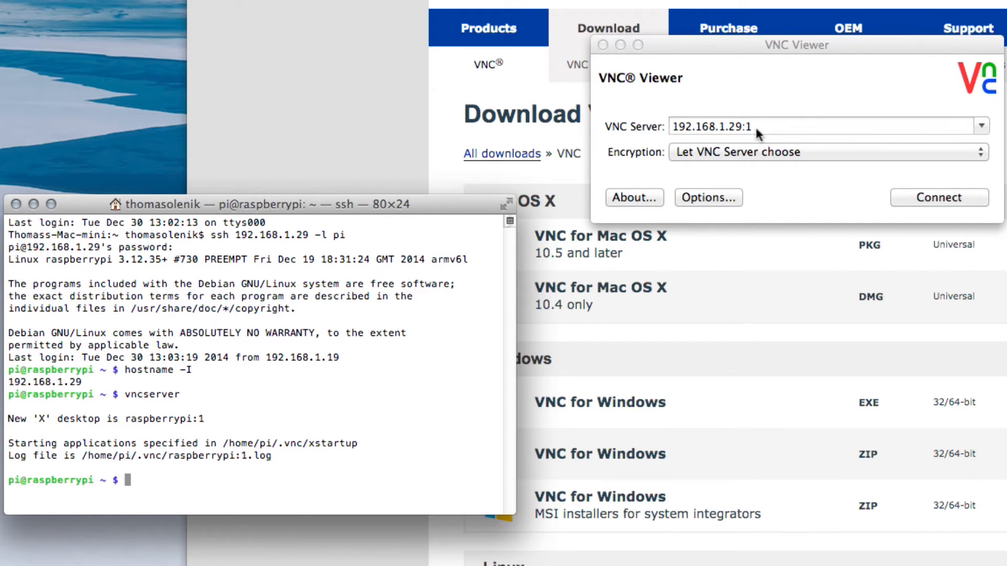
pyautogui.moveTo(246, 404)
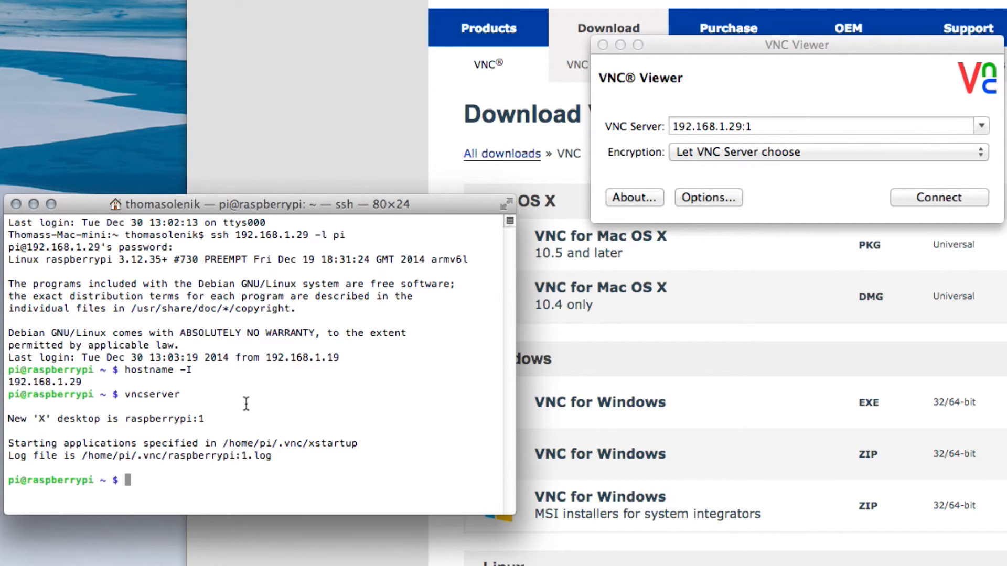
pyautogui.moveTo(161, 475)
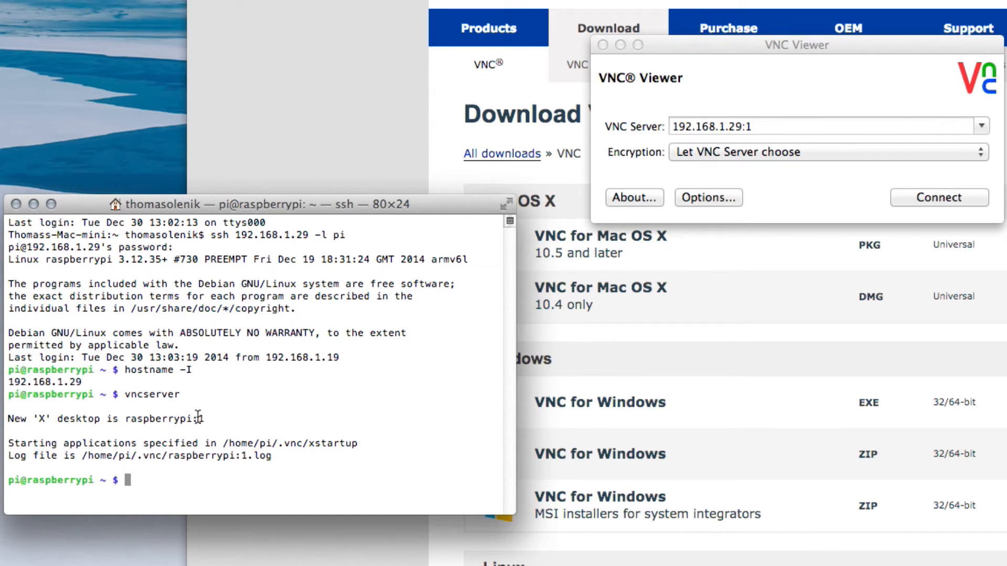
pyautogui.moveTo(229, 408)
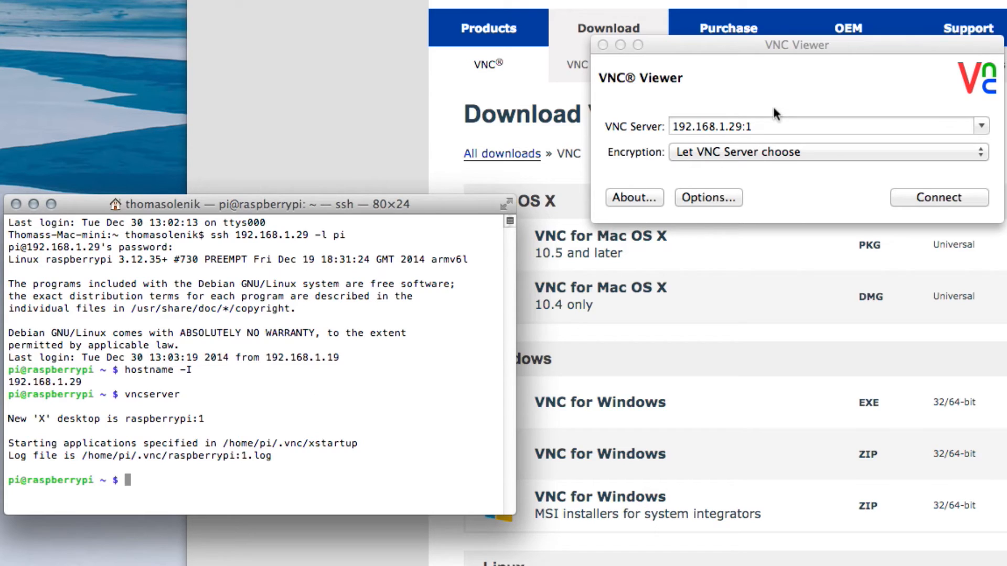
pyautogui.click(938, 197)
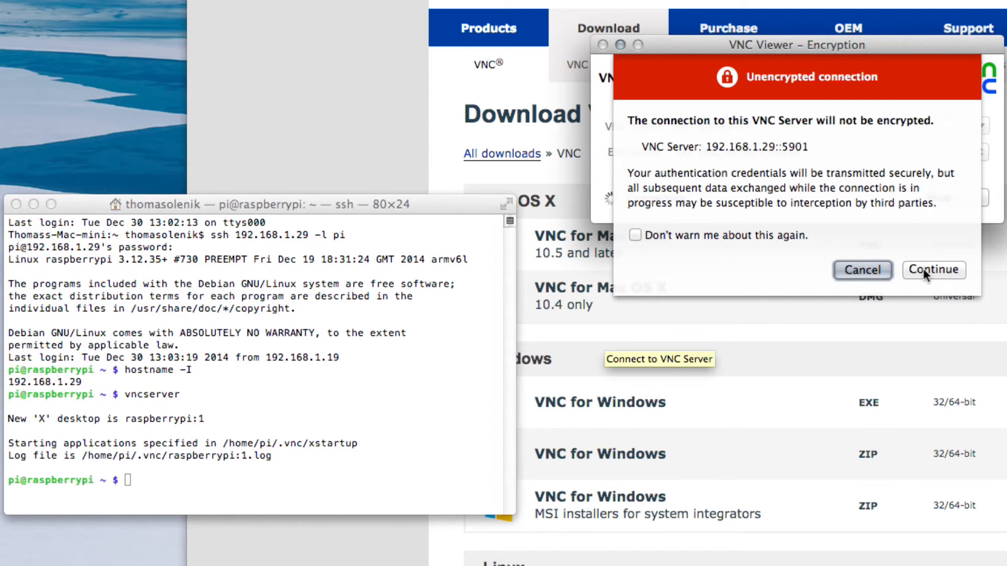
# Continue past the unencrypted-connection warning and enter the Pi's VNC password
pyautogui.click(932, 270)
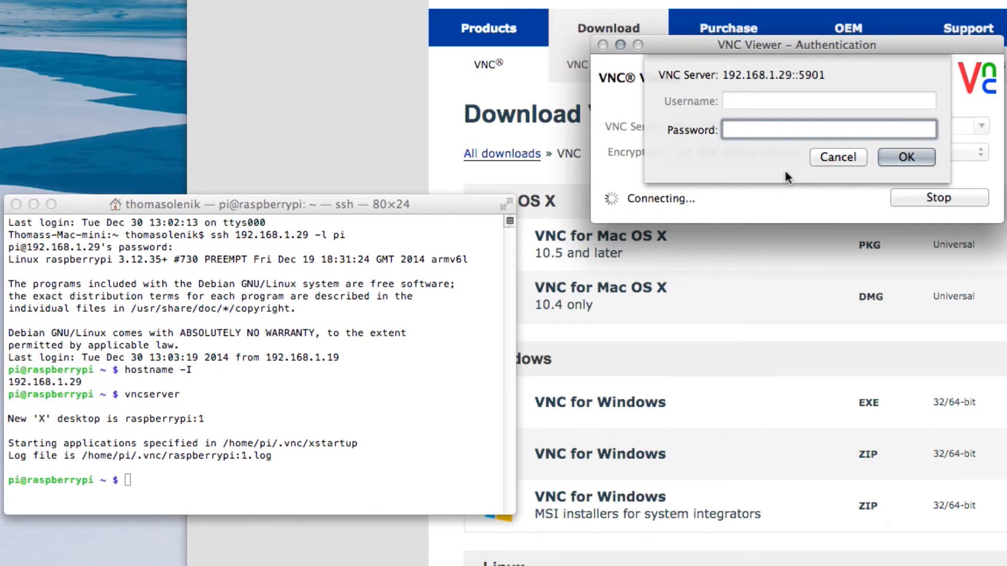
pyautogui.click(828, 129)
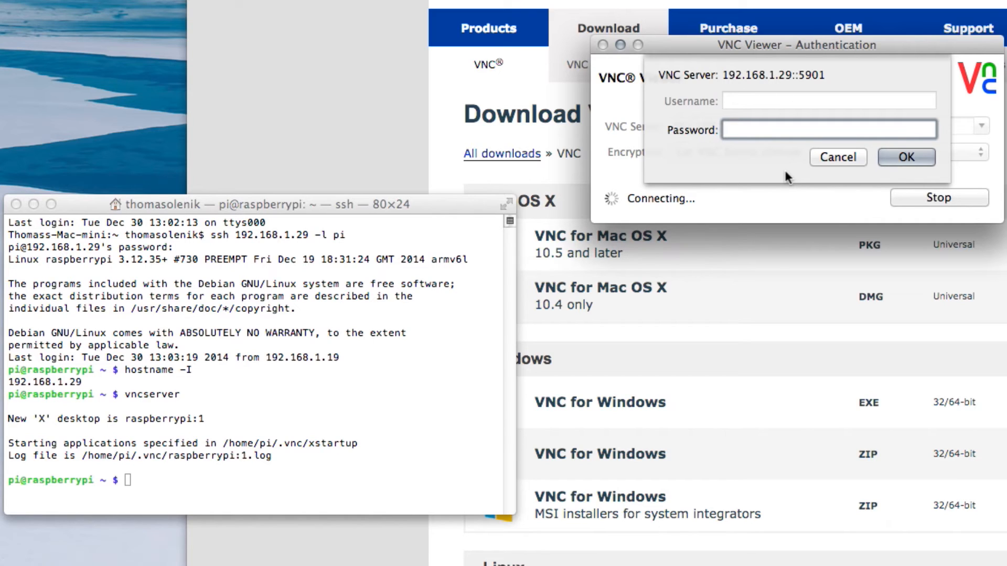
pyautogui.write('•••')
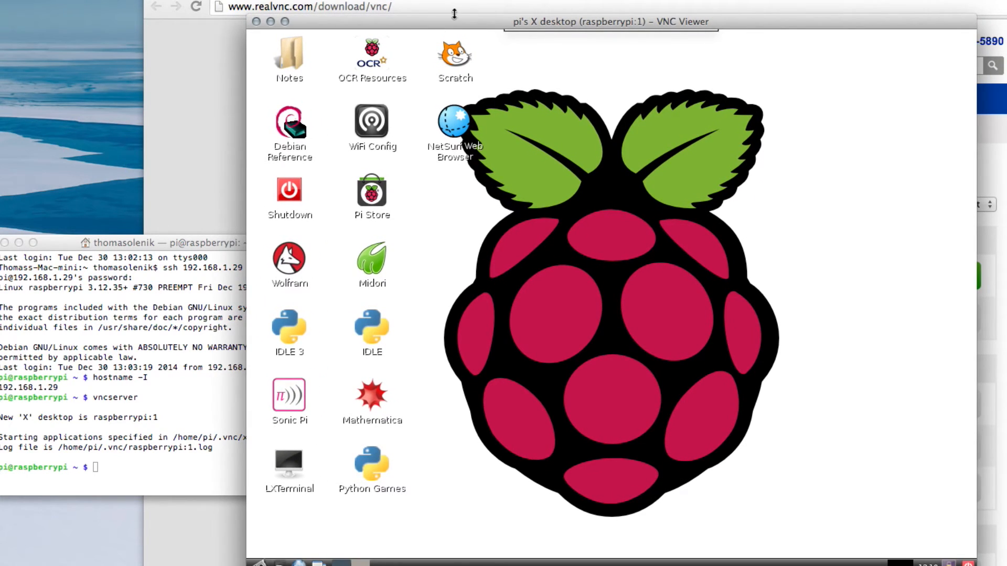
pyautogui.moveTo(613, 321)
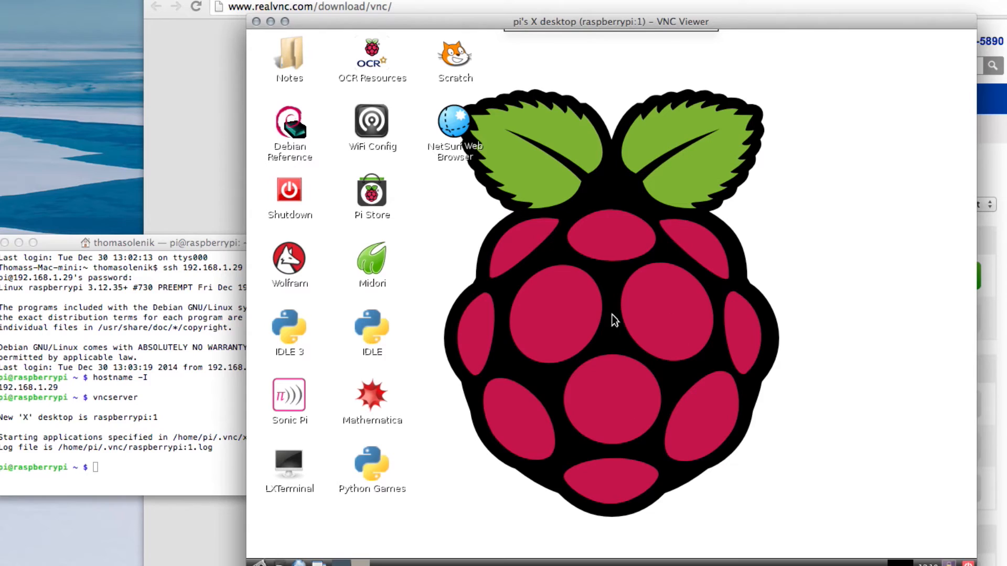
pyautogui.moveTo(591, 344)
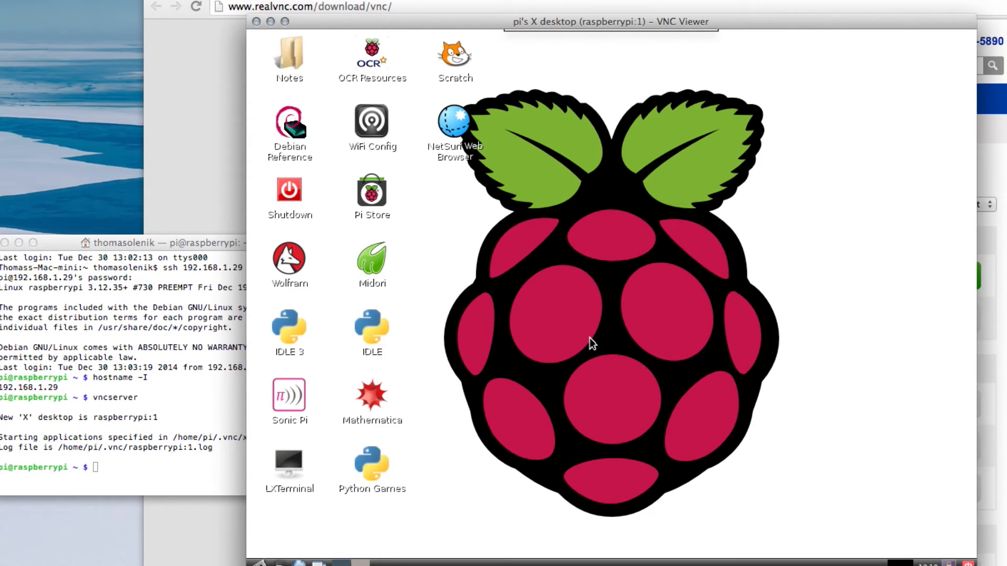
pyautogui.click(289, 58)
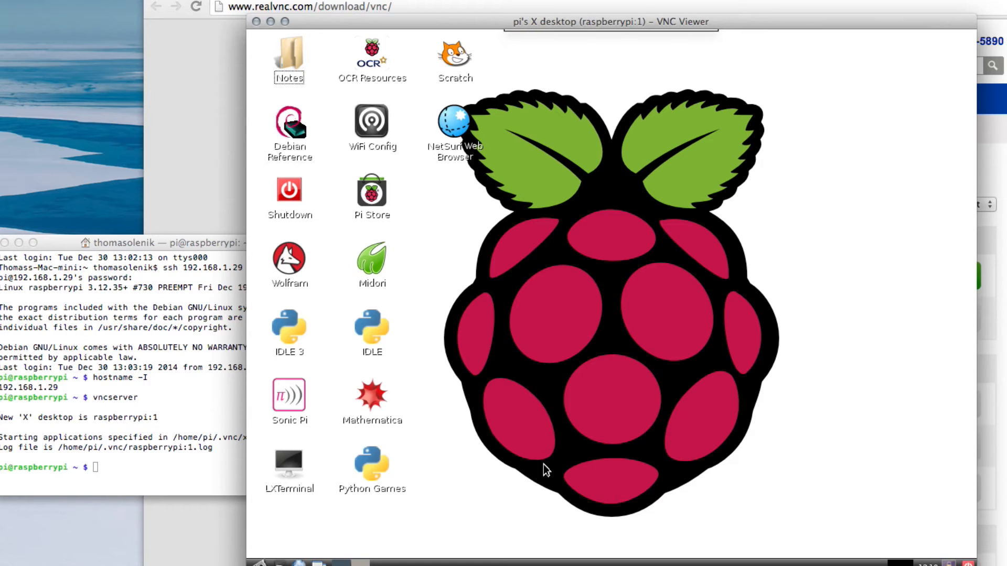
pyautogui.moveTo(567, 441)
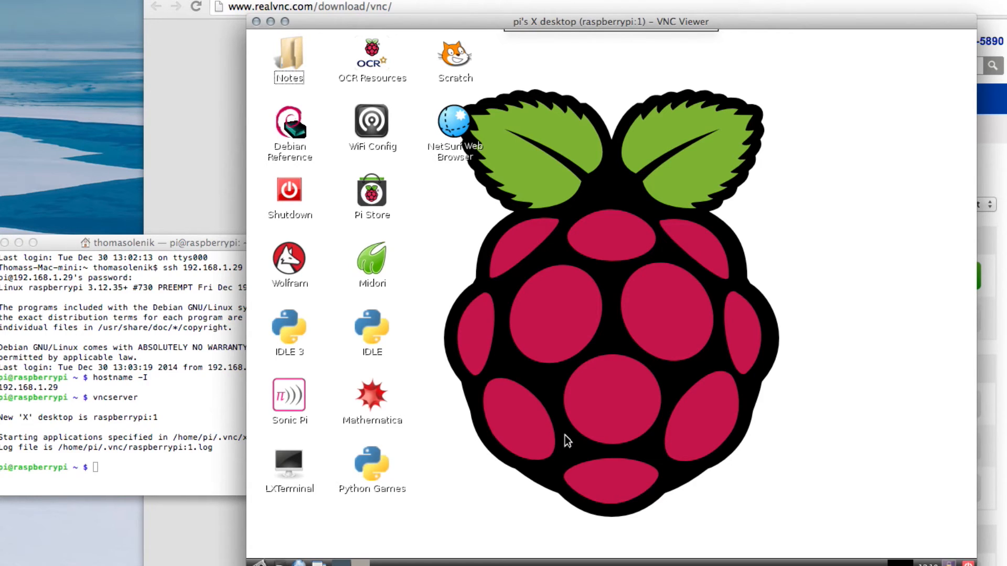
pyautogui.moveTo(495, 358)
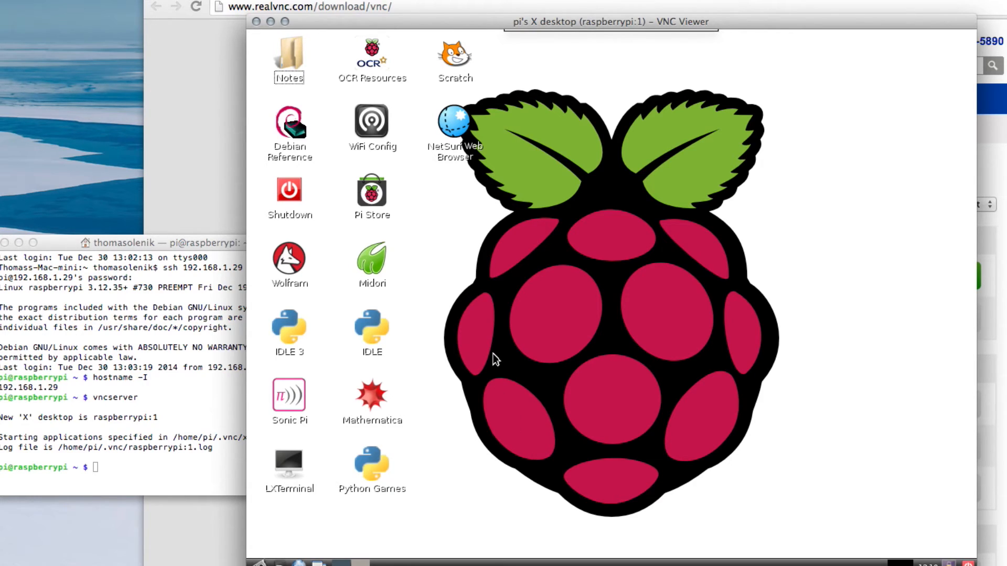
pyautogui.moveTo(552, 262)
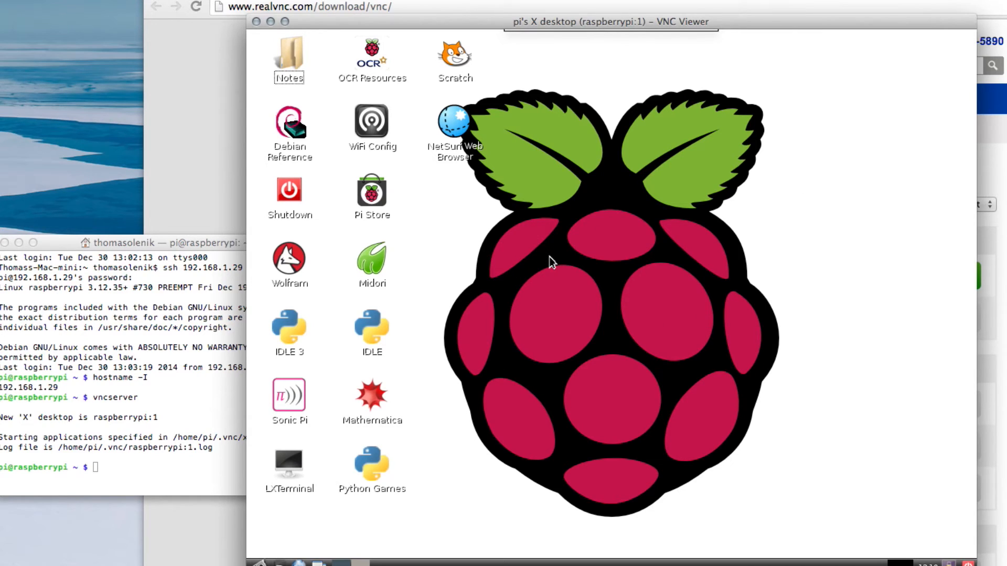
pyautogui.moveTo(565, 306)
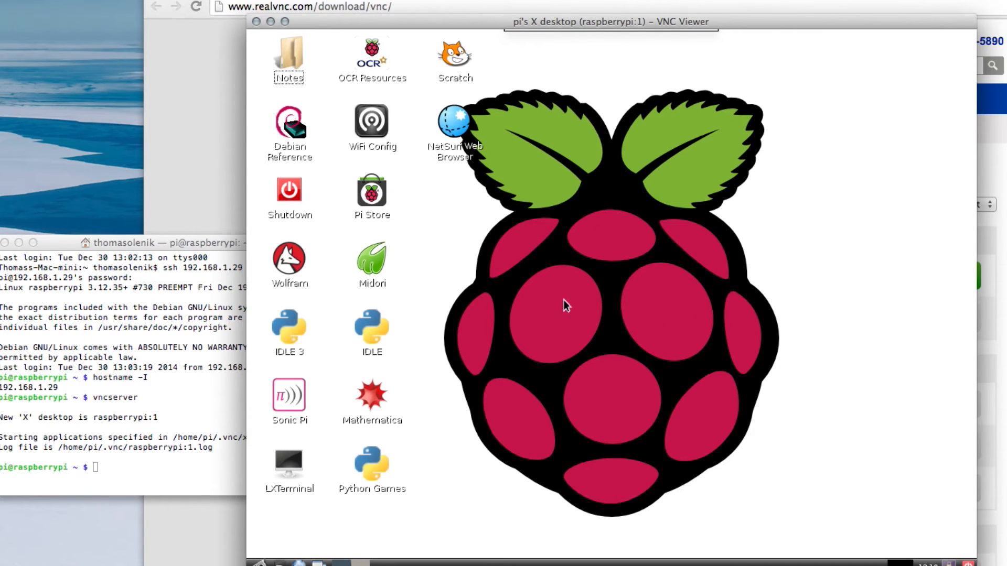
pyautogui.moveTo(635, 300)
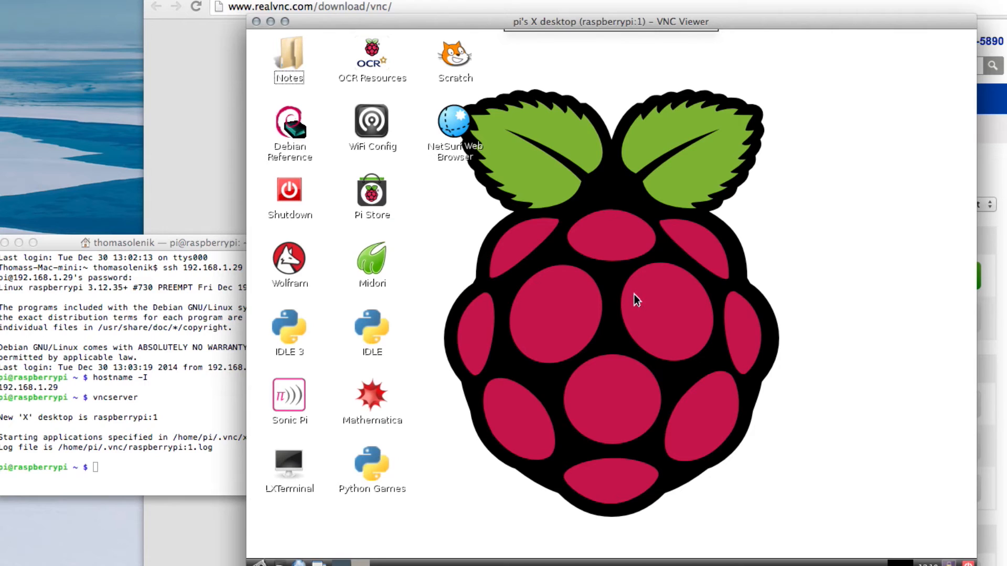
pyautogui.click(289, 464)
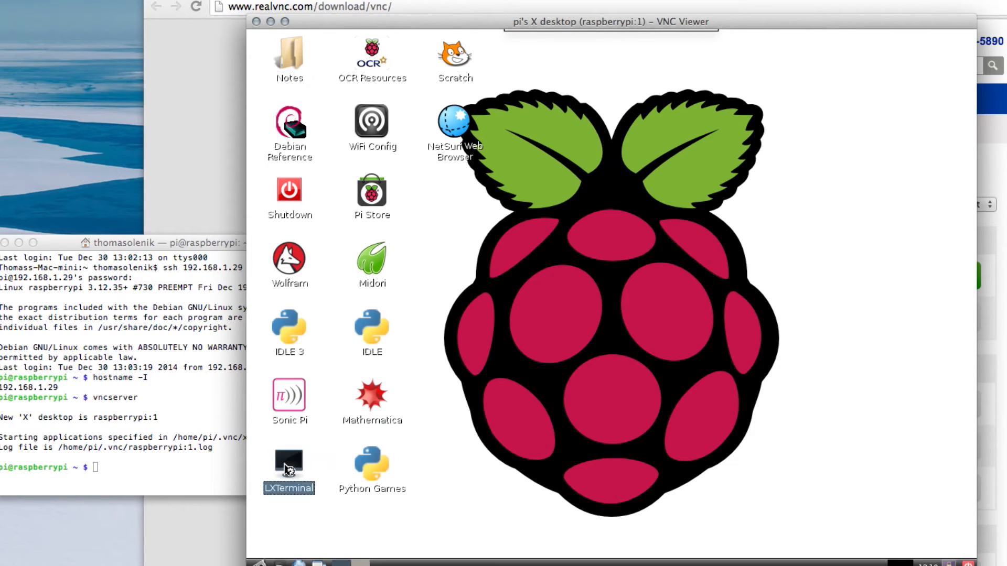
pyautogui.doubleClick(289, 466)
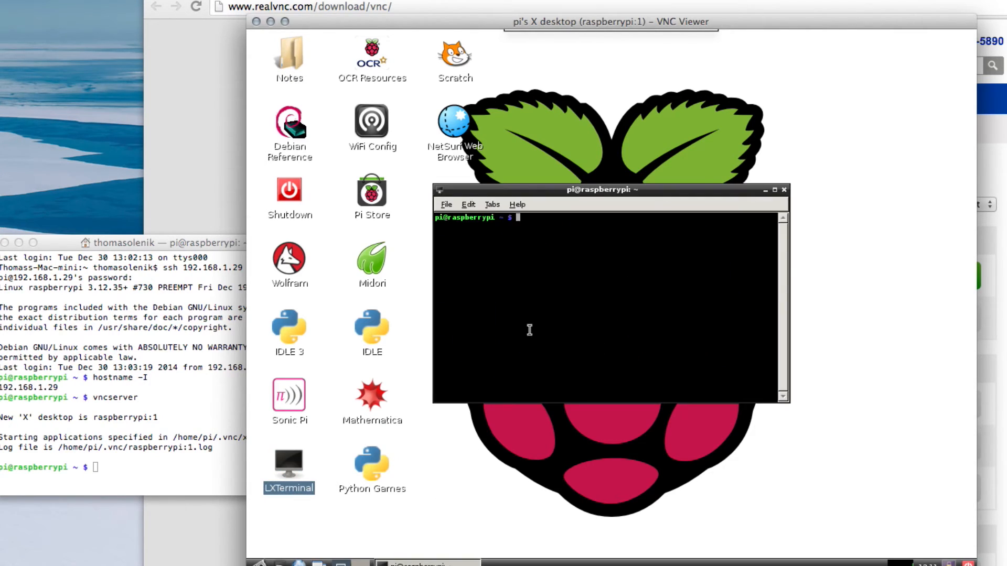
pyautogui.moveTo(289, 386)
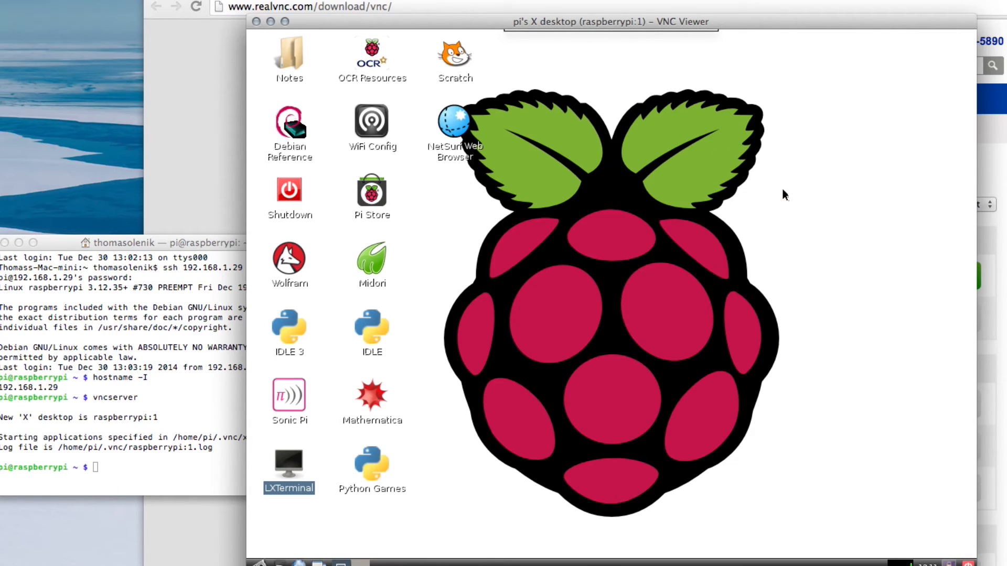
pyautogui.moveTo(454, 126)
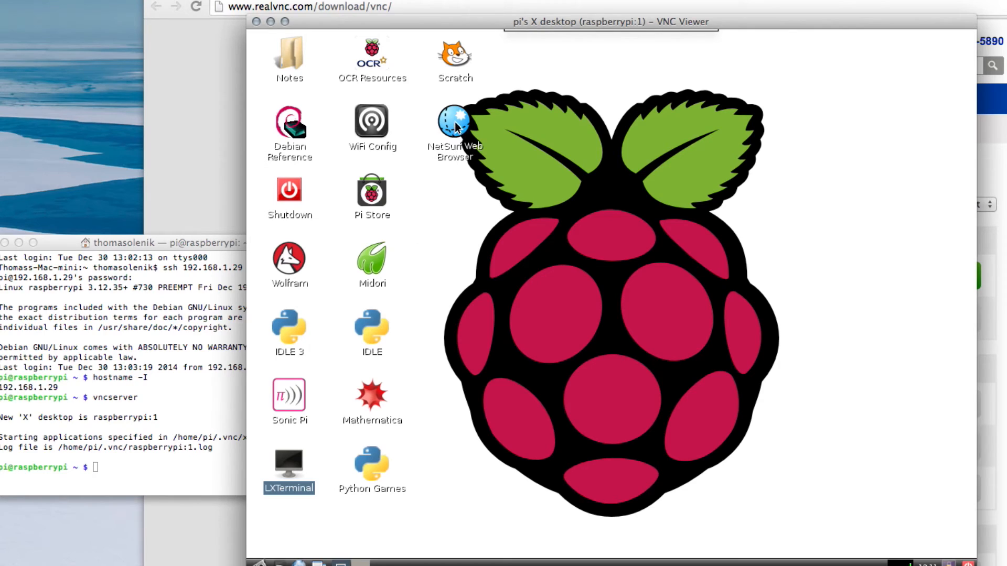
pyautogui.click(455, 121)
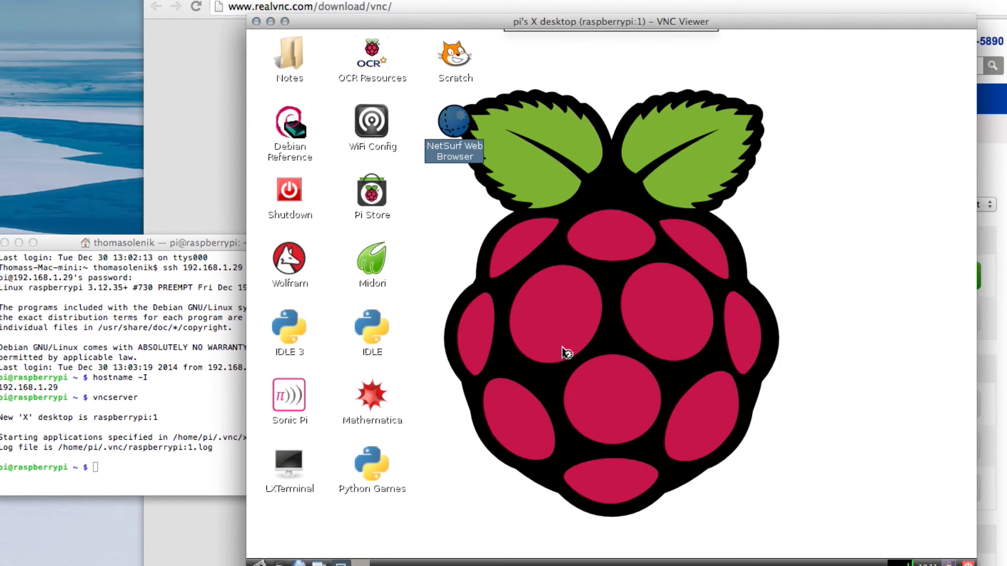
pyautogui.doubleClick(453, 121)
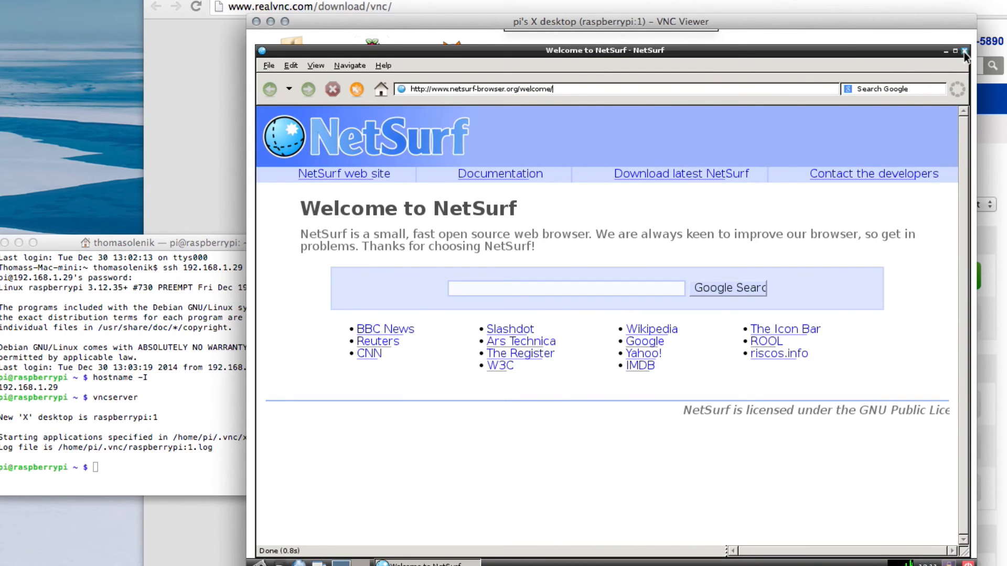
pyautogui.click(964, 51)
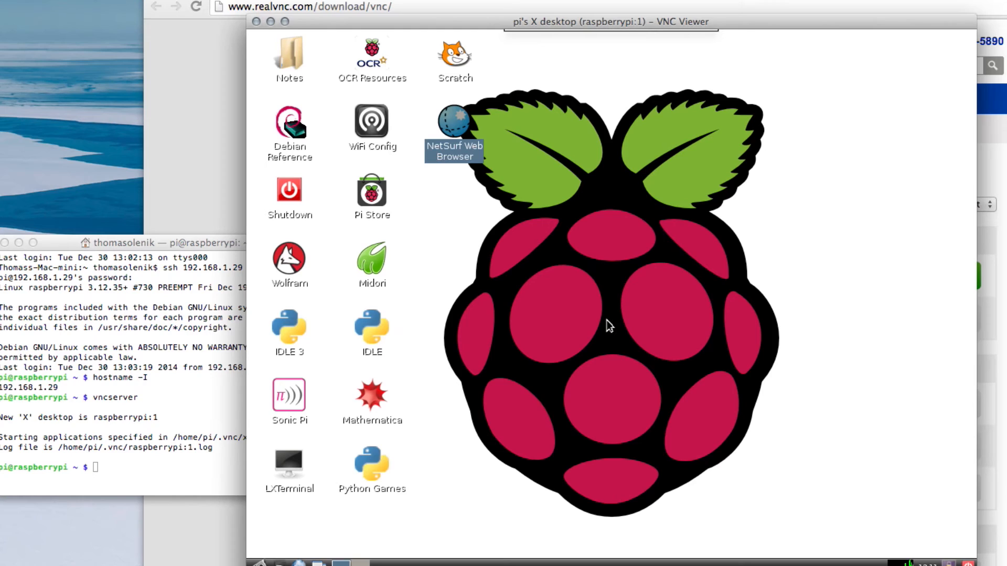